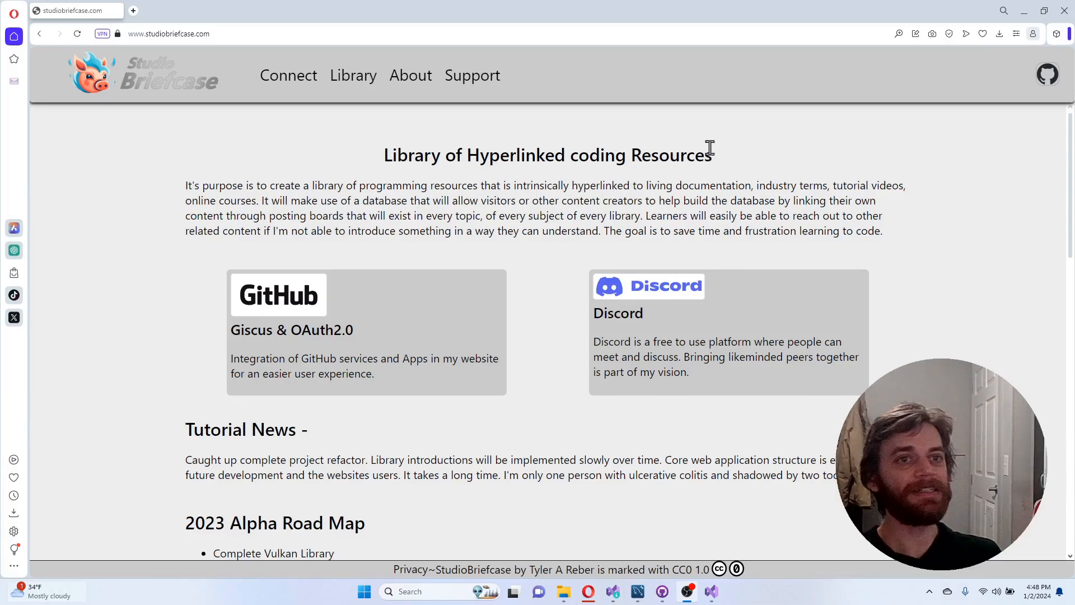
pyautogui.moveTo(635, 123)
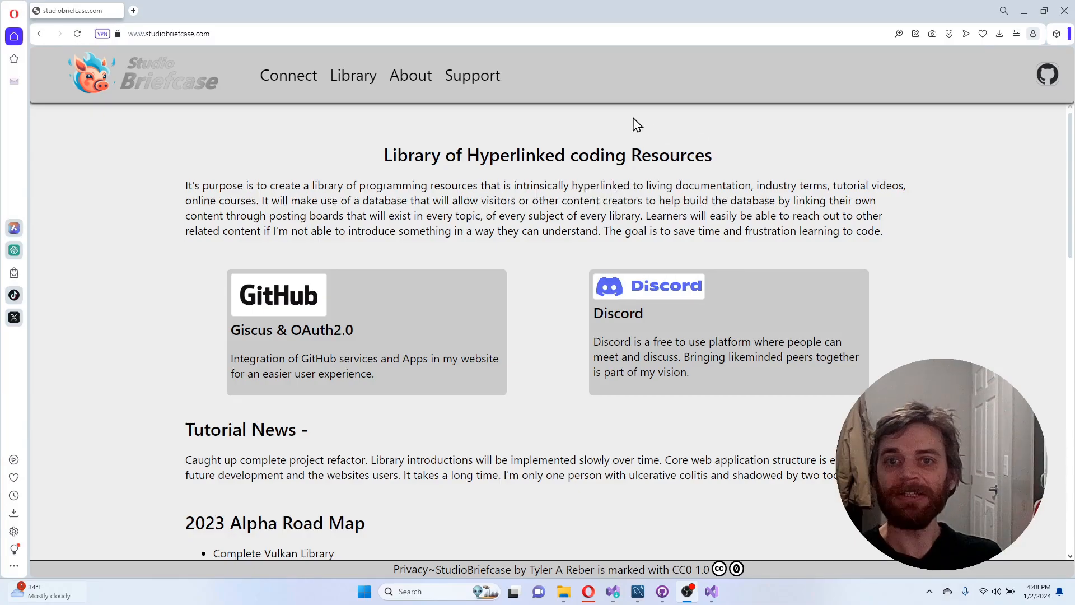
pyautogui.moveTo(653, 139)
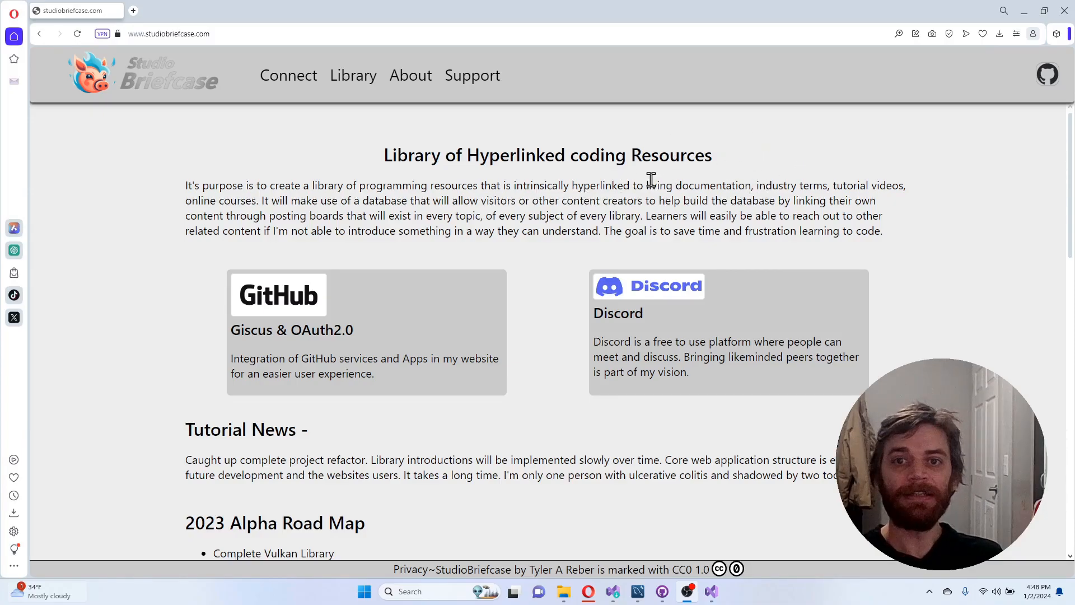
# Step: Show the header panel with the Color Mode setting and GitHub OAuth login option
pyautogui.doubleClick(674, 154)
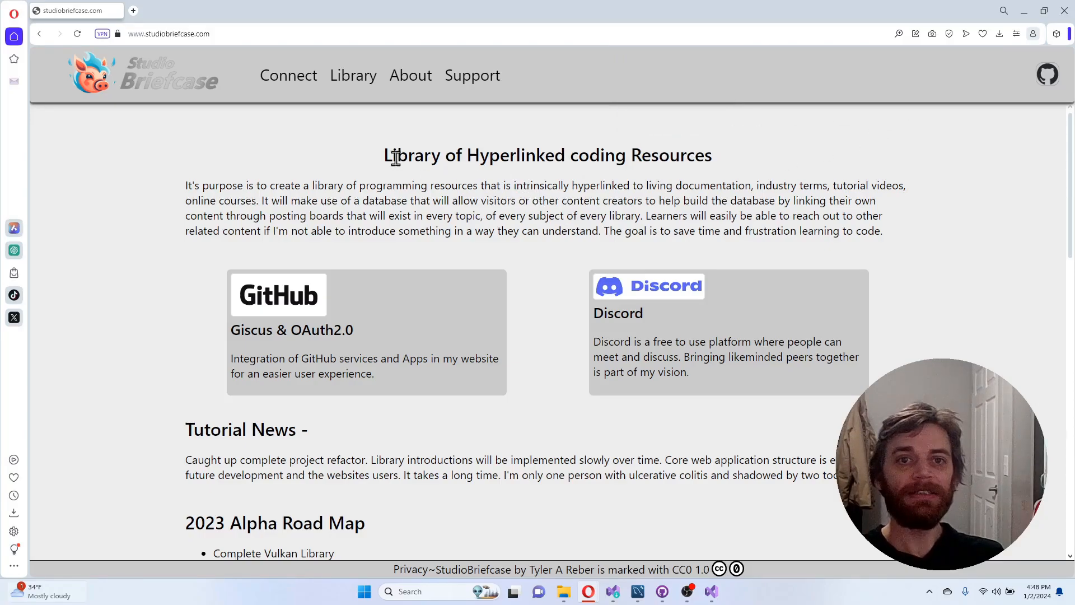
pyautogui.moveTo(766, 171)
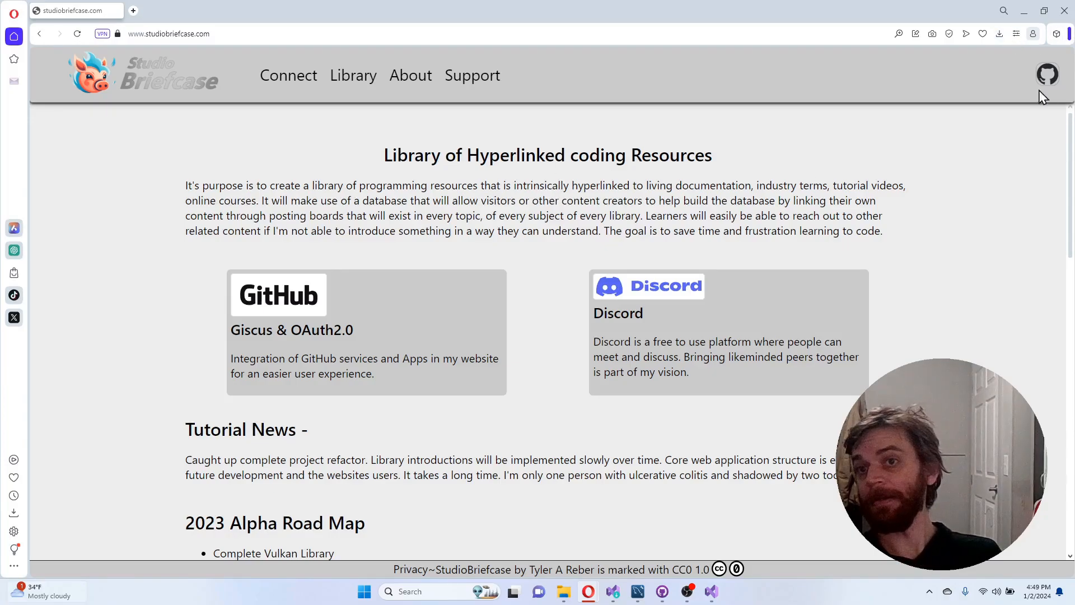
pyautogui.click(1047, 75)
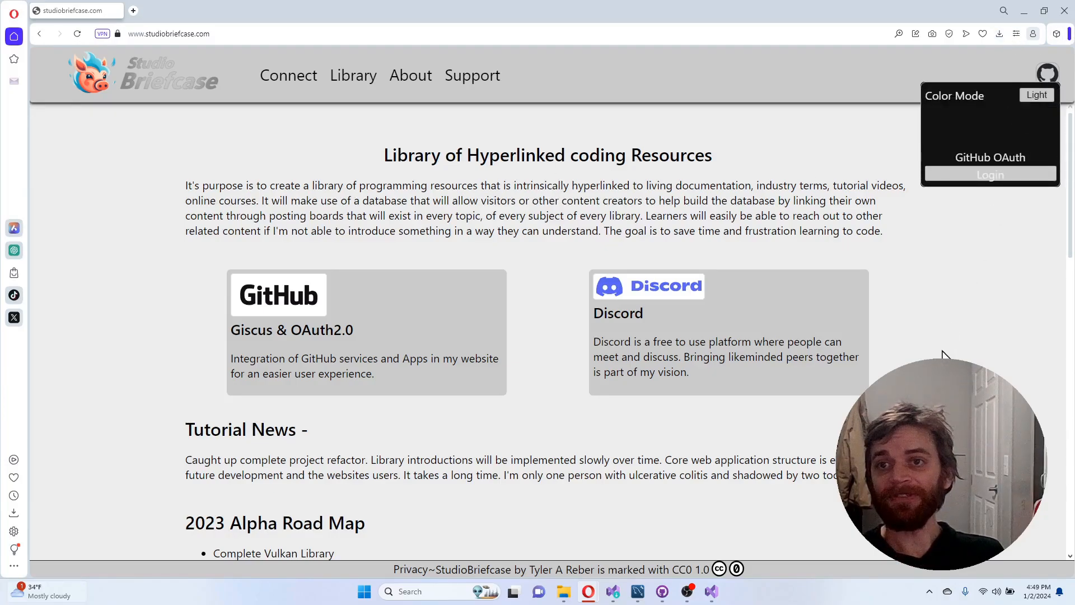
pyautogui.moveTo(342, 103)
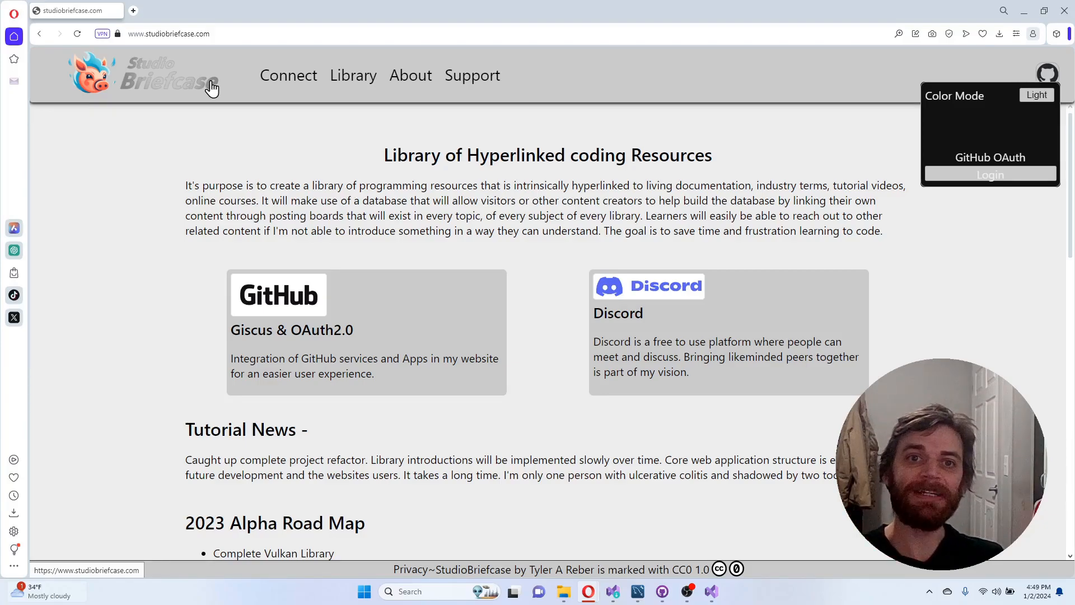
pyautogui.moveTo(427, 220)
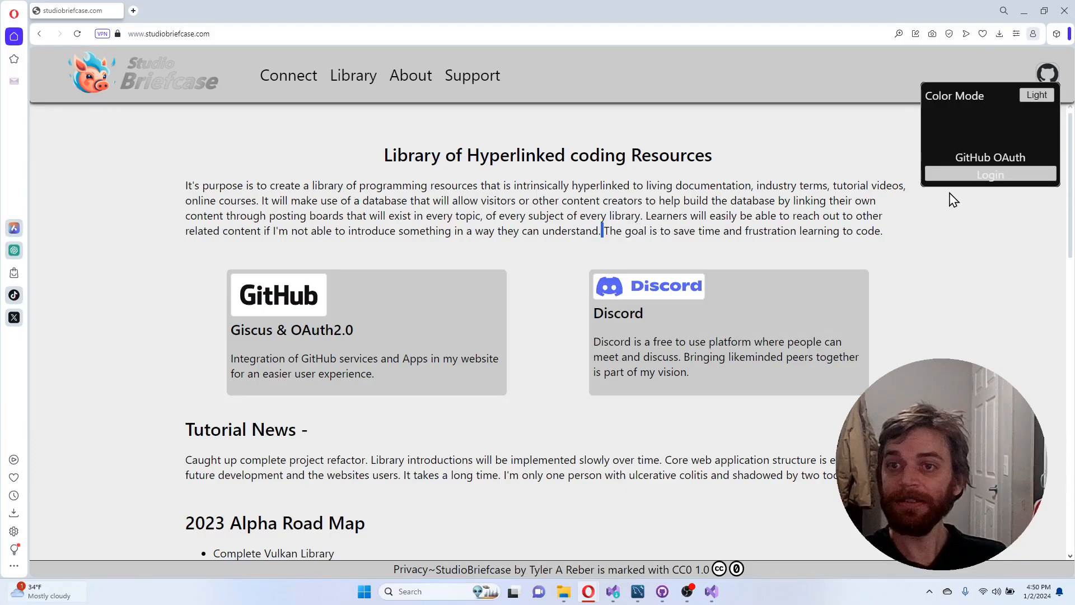
# Step: Navigate via Library to the Connect with Peers page and reopen the GitHub login panel
pyautogui.click(353, 75)
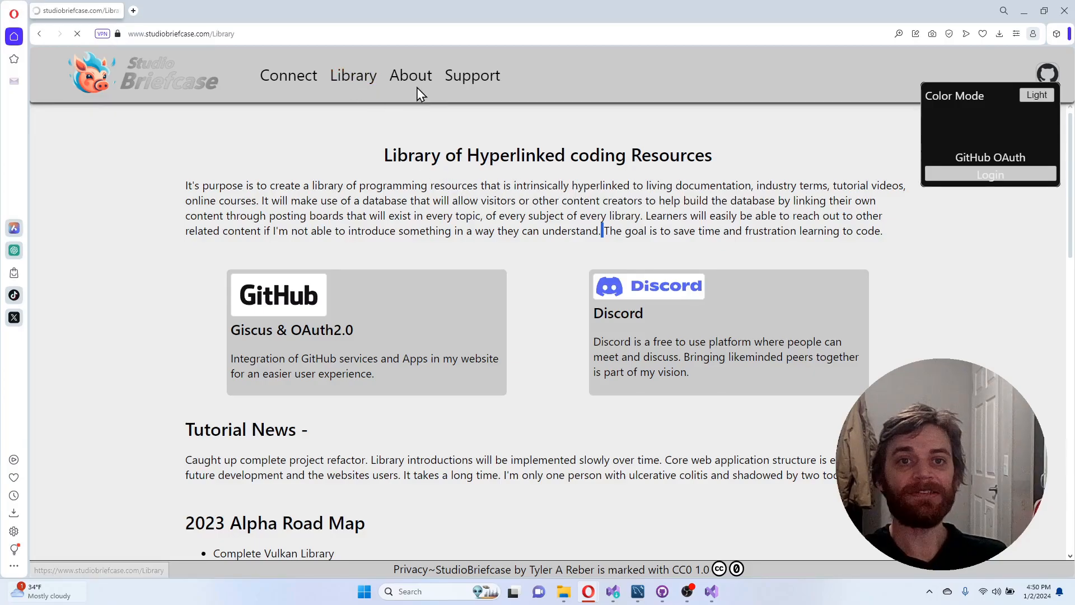
pyautogui.click(471, 75)
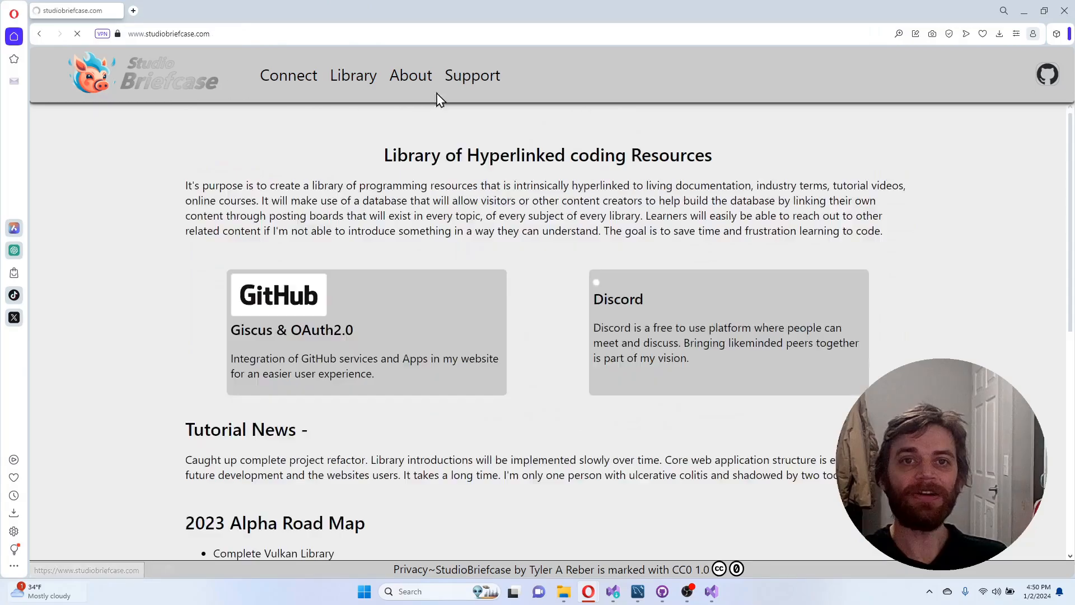
pyautogui.click(472, 75)
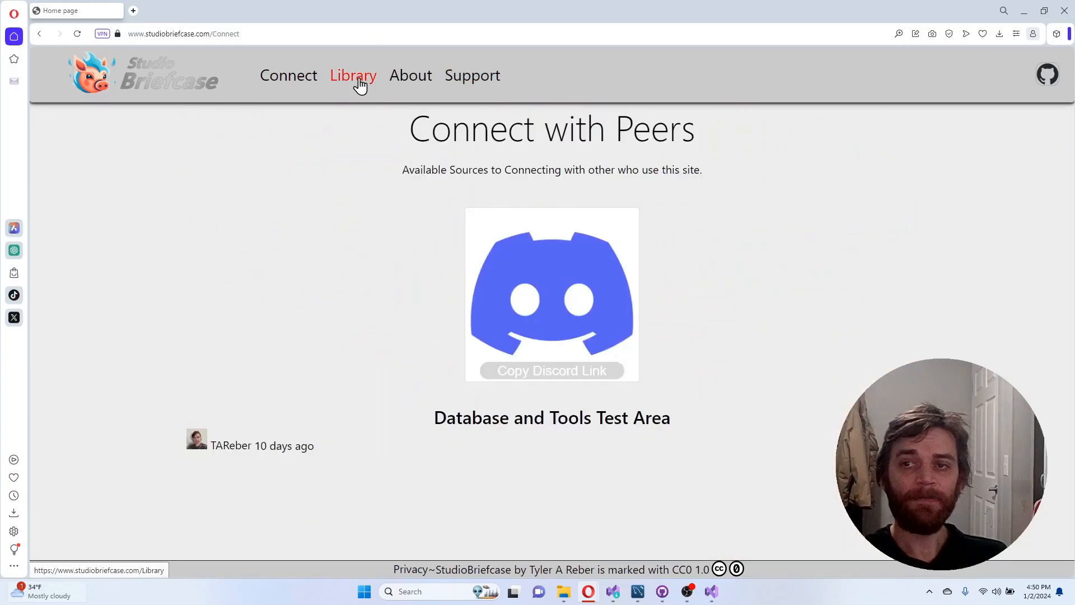
pyautogui.click(1048, 74)
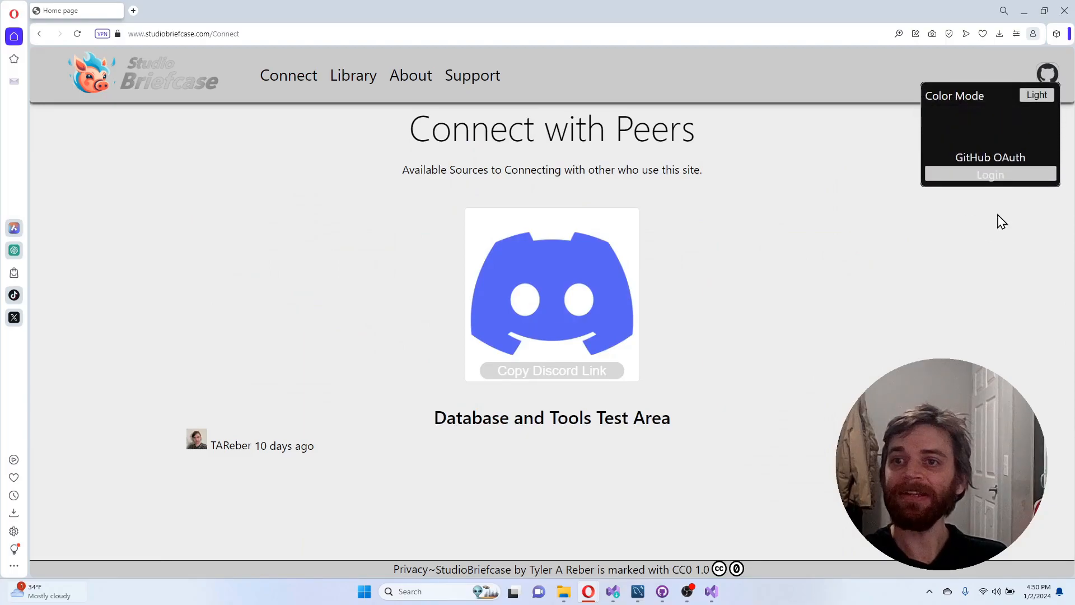
pyautogui.moveTo(998, 203)
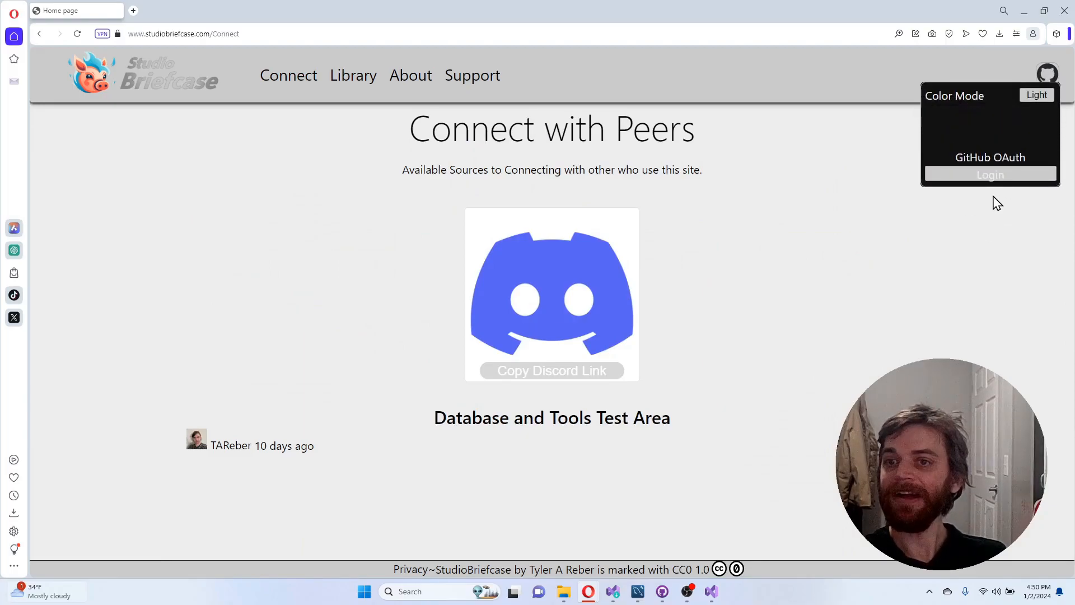
pyautogui.moveTo(989, 175)
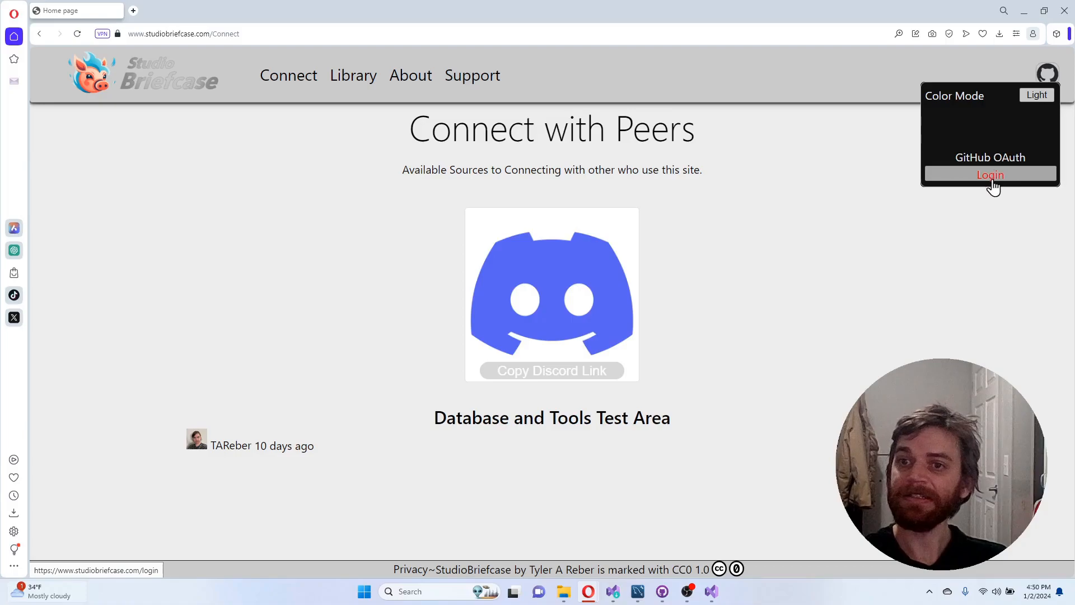
pyautogui.moveTo(969, 191)
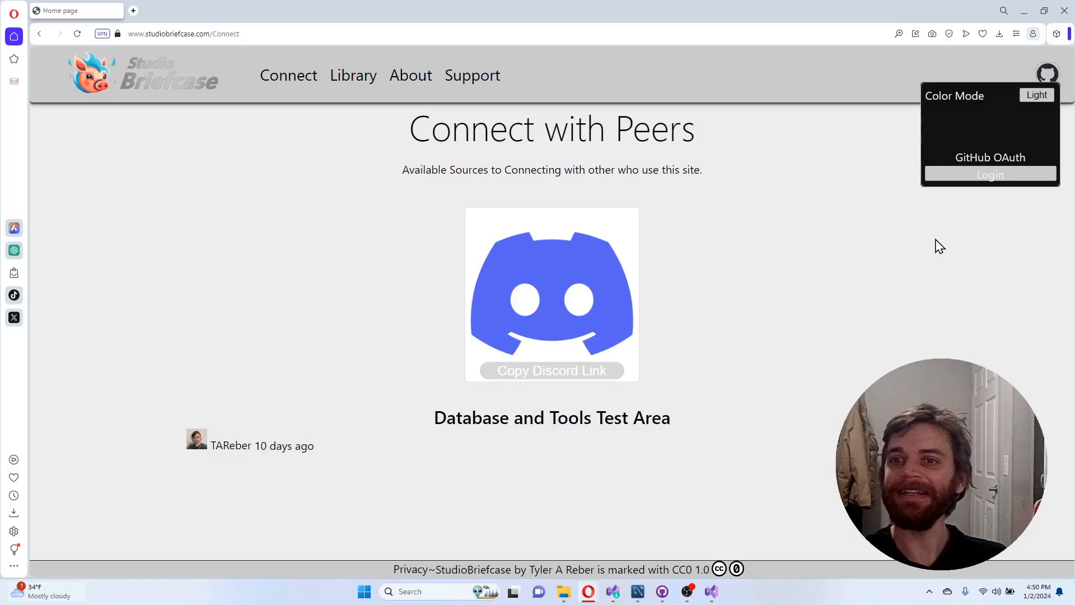
pyautogui.moveTo(841, 280)
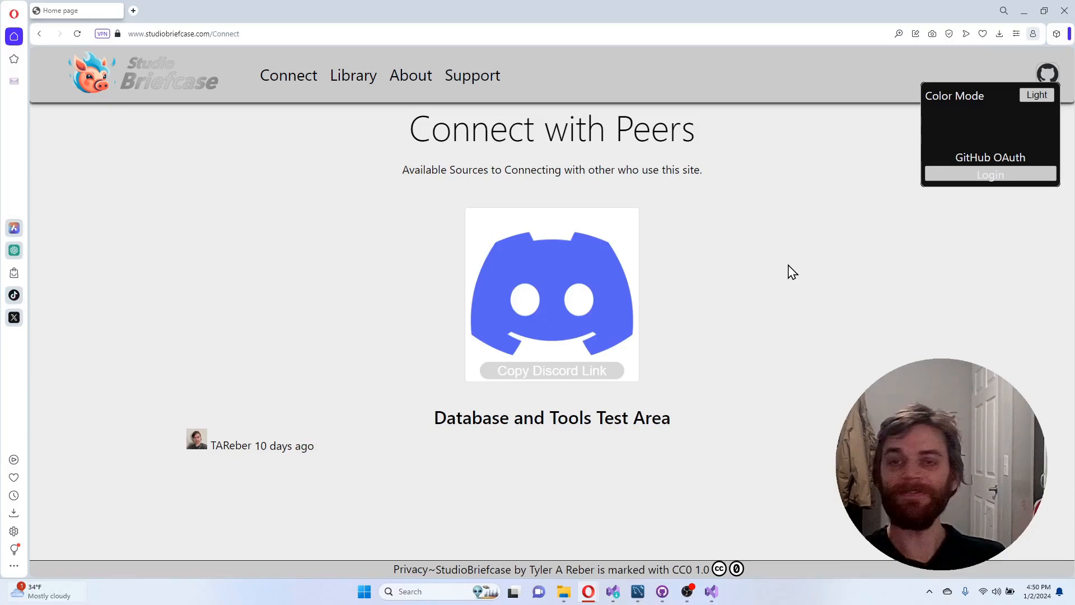
pyautogui.moveTo(805, 297)
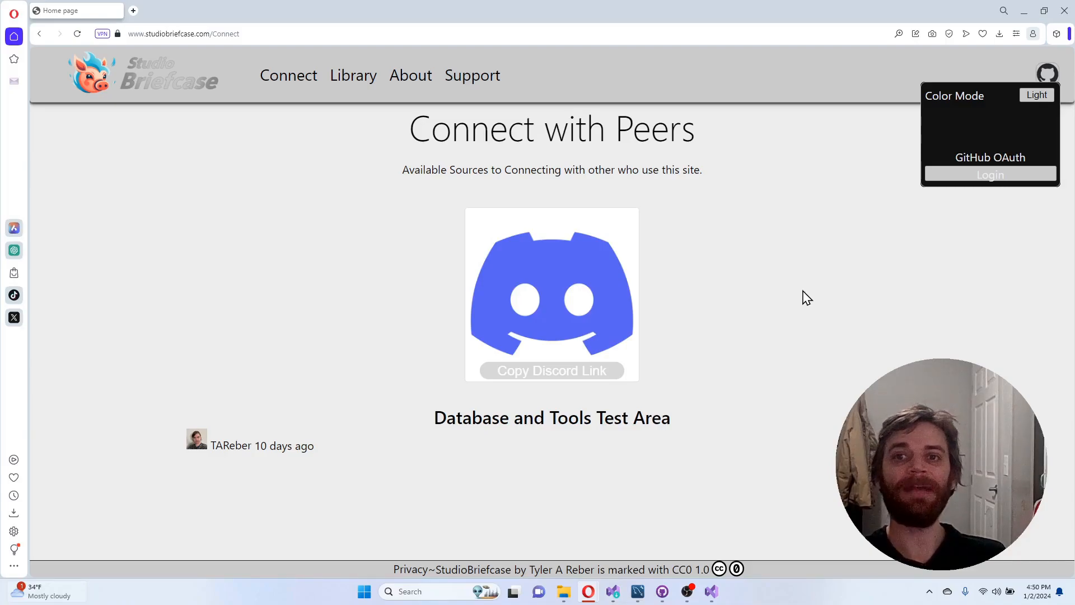
pyautogui.moveTo(835, 283)
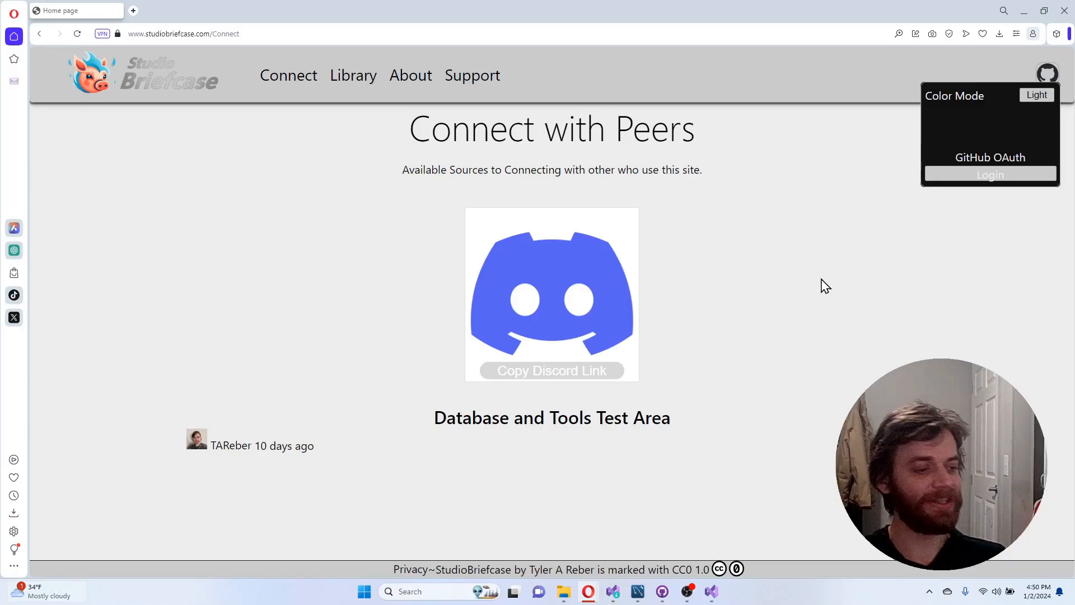
pyautogui.moveTo(973, 285)
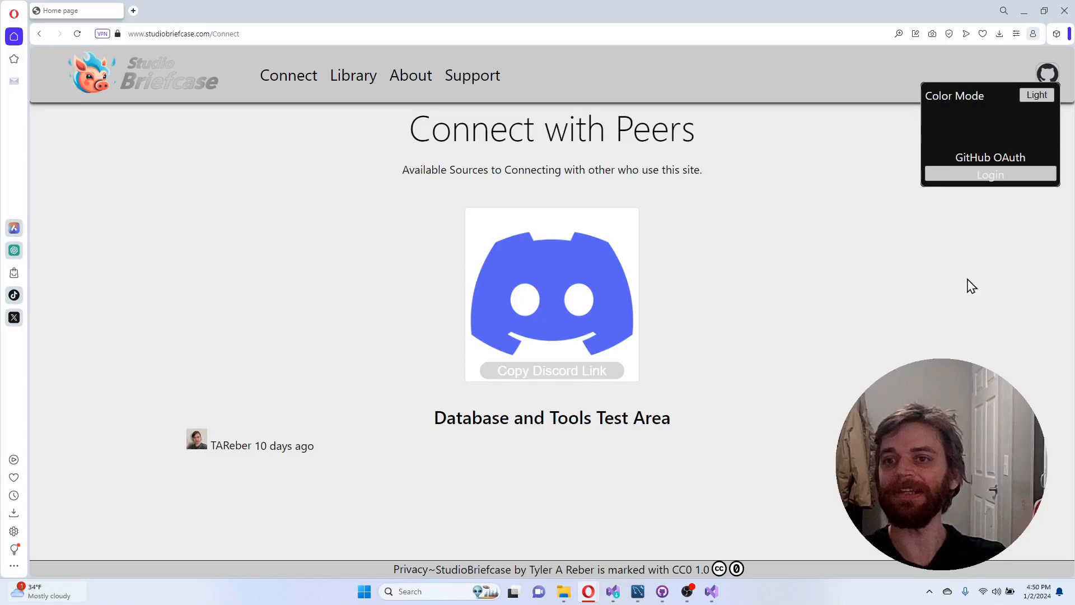
pyautogui.moveTo(952, 280)
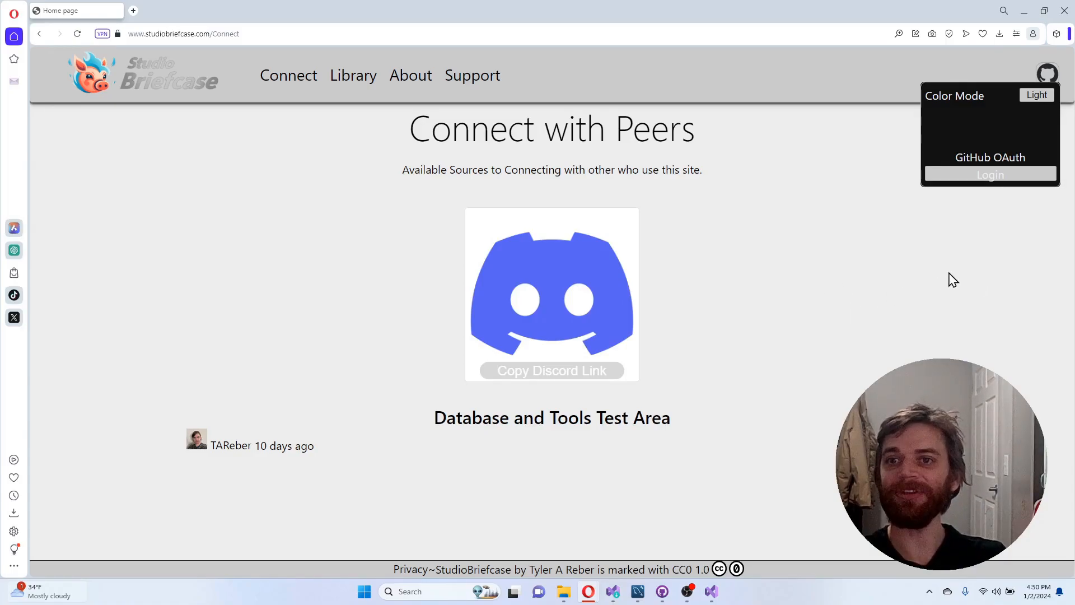
pyautogui.moveTo(869, 240)
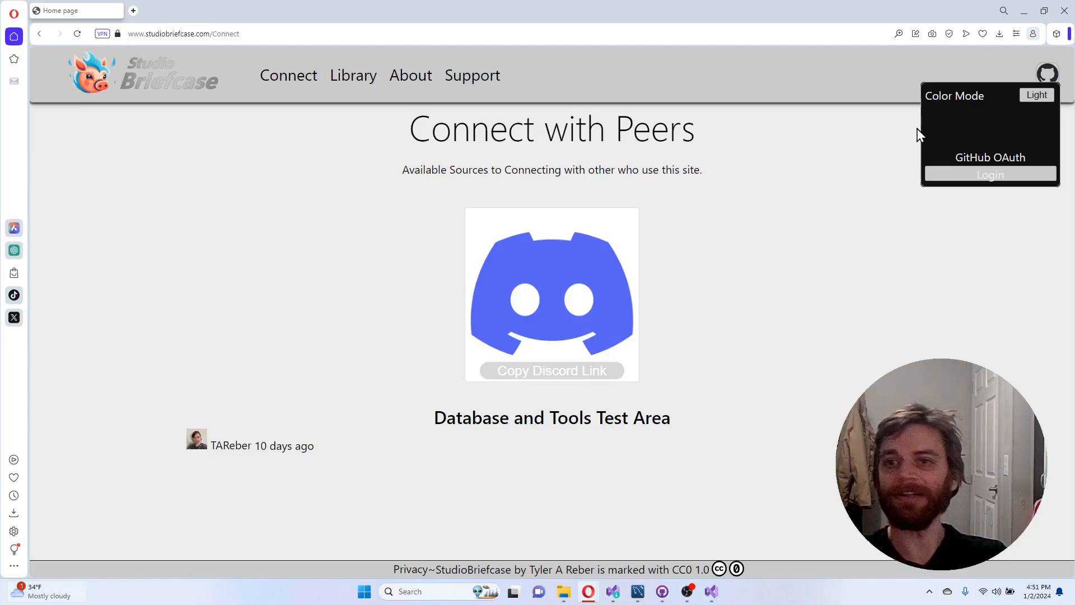
pyautogui.moveTo(957, 160)
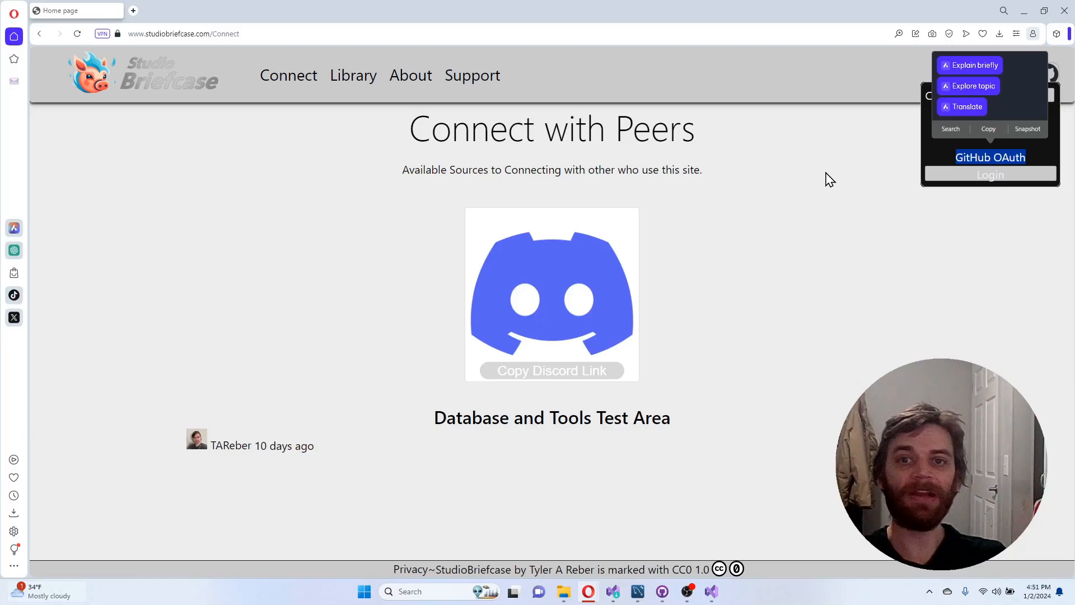
pyautogui.moveTo(887, 151)
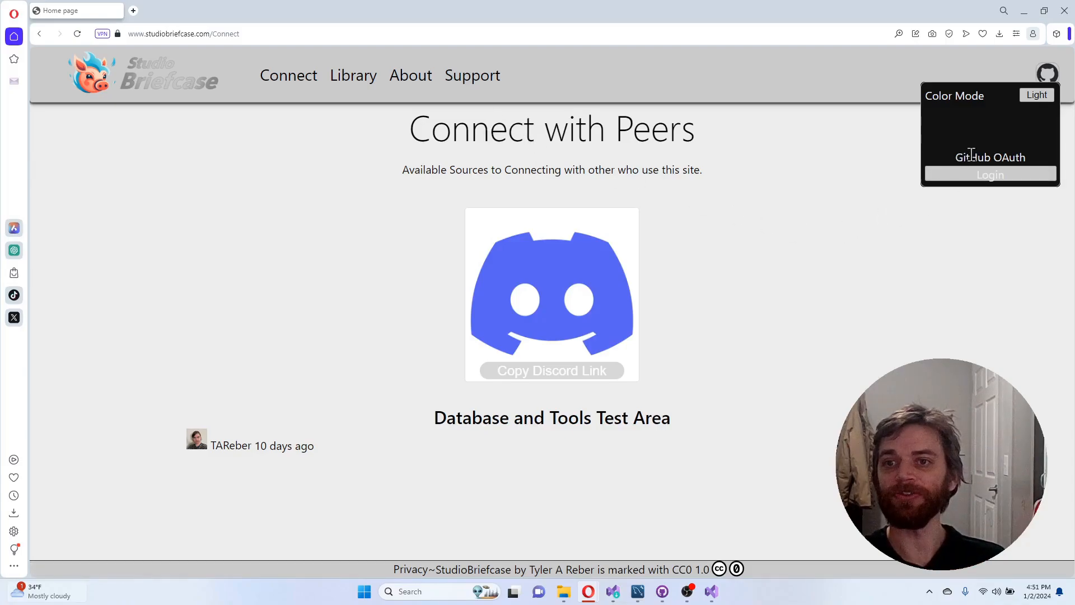
pyautogui.moveTo(863, 123)
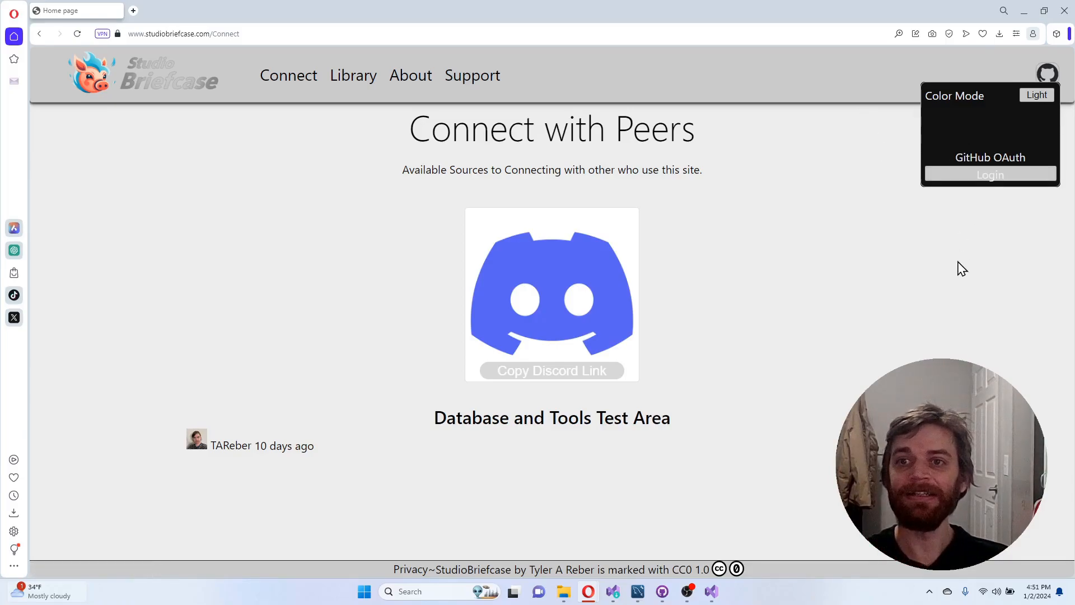
pyautogui.moveTo(849, 263)
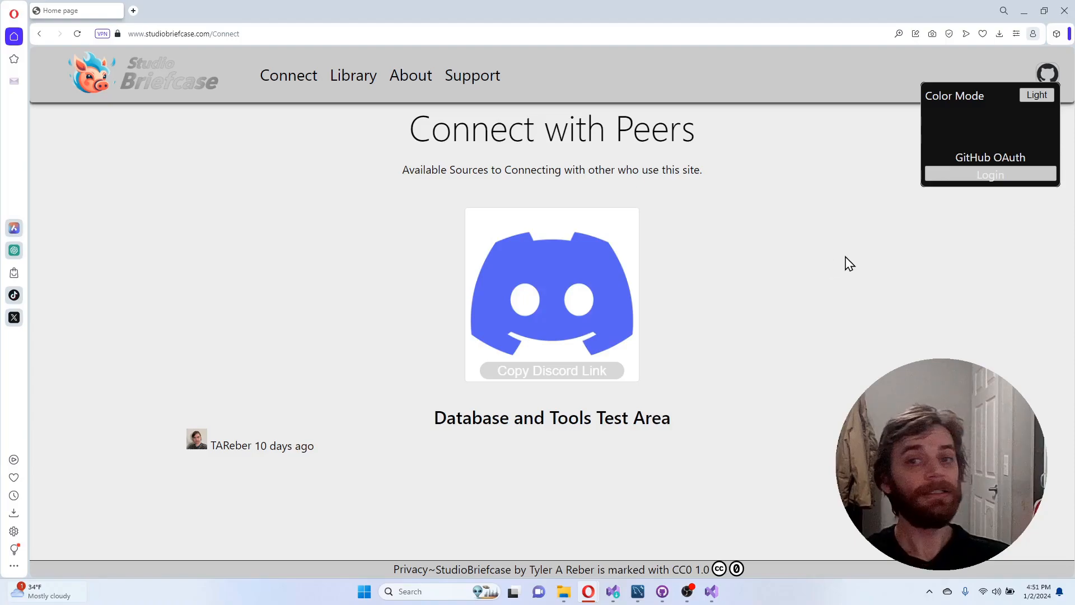
pyautogui.moveTo(811, 253)
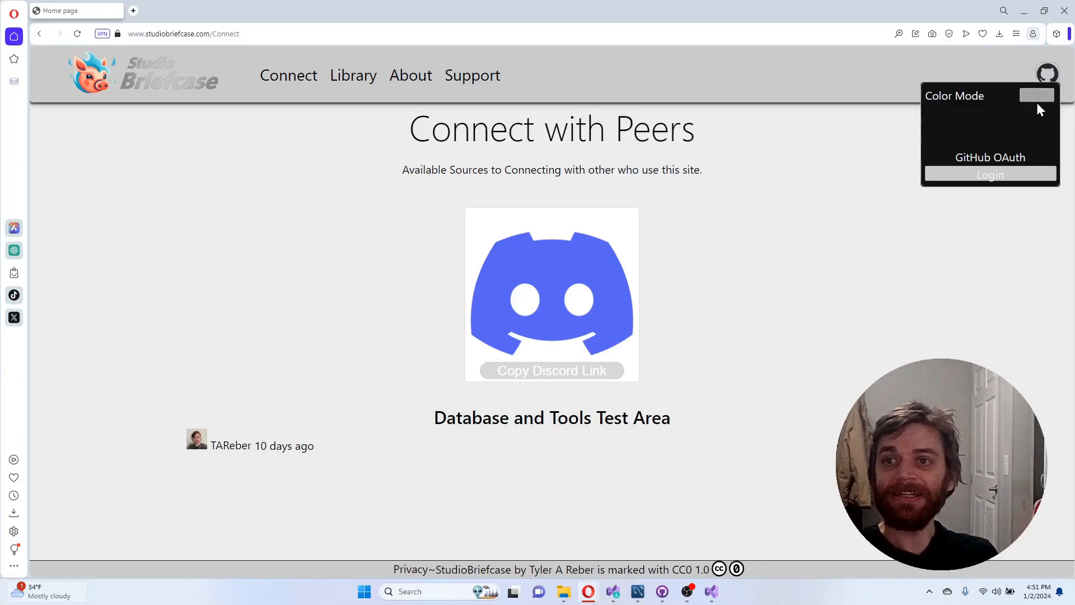
pyautogui.click(1037, 94)
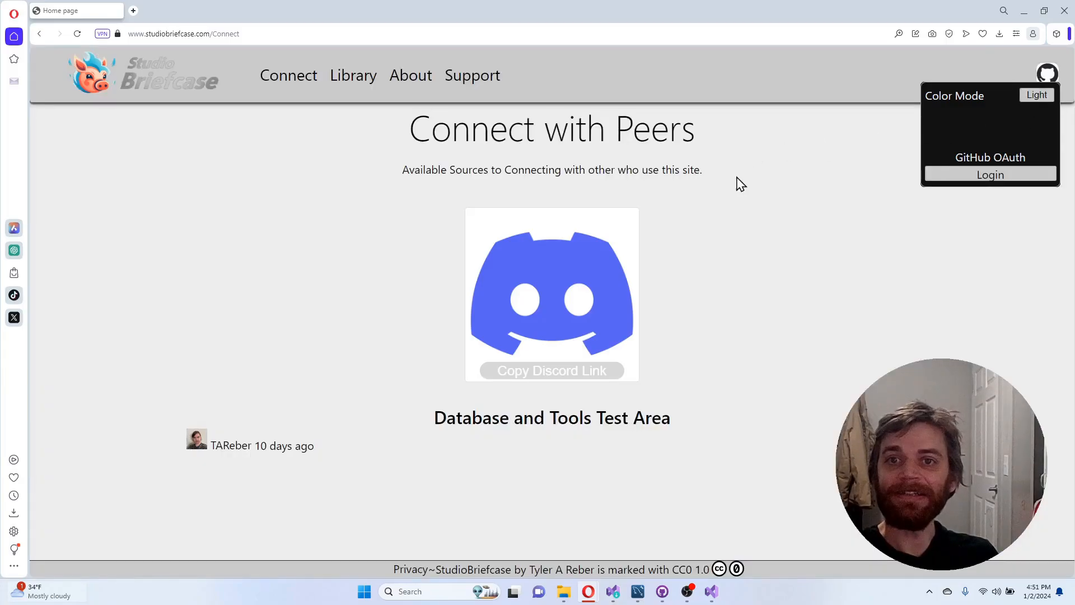
pyautogui.moveTo(753, 166)
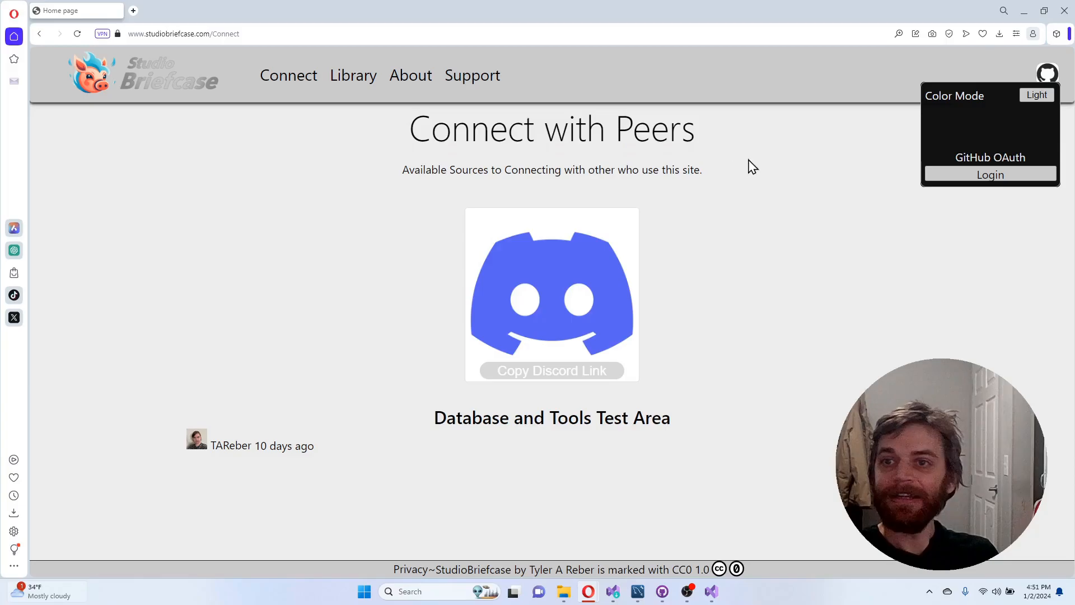
pyautogui.click(1036, 94)
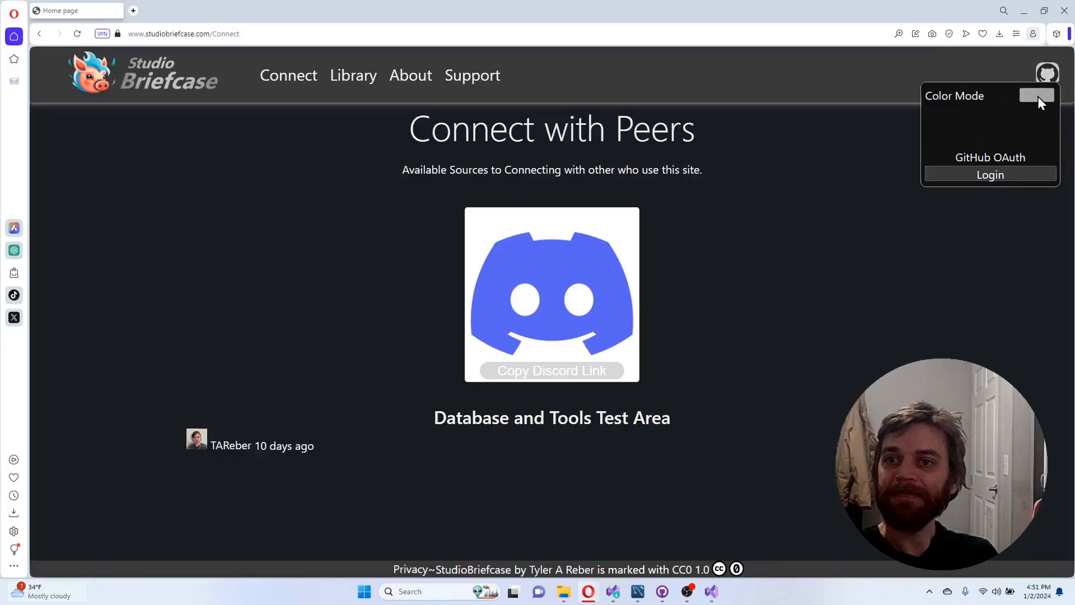
pyautogui.click(1036, 94)
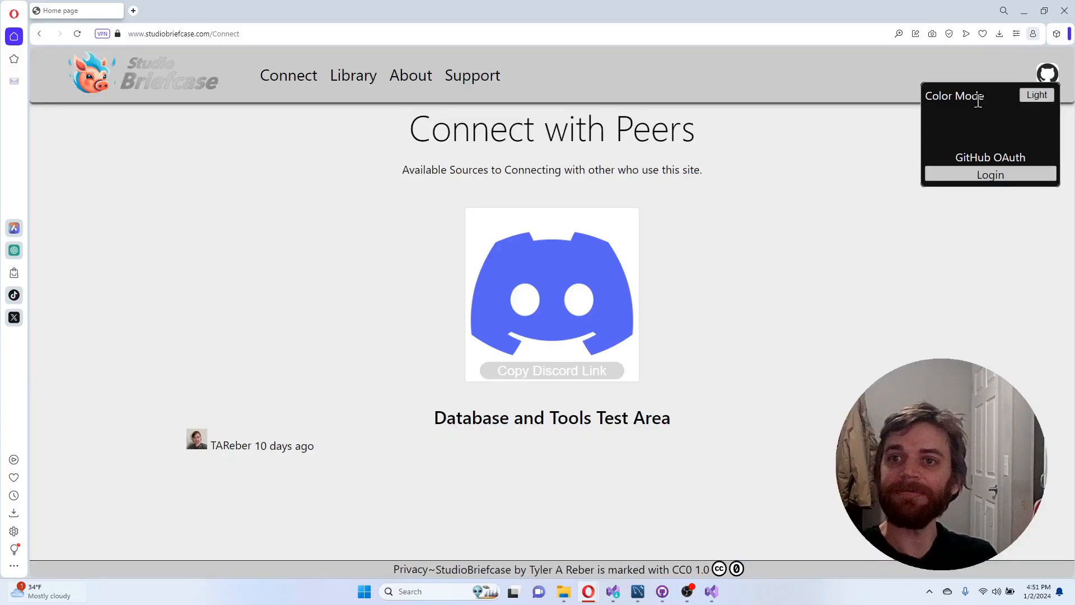
pyautogui.click(1036, 94)
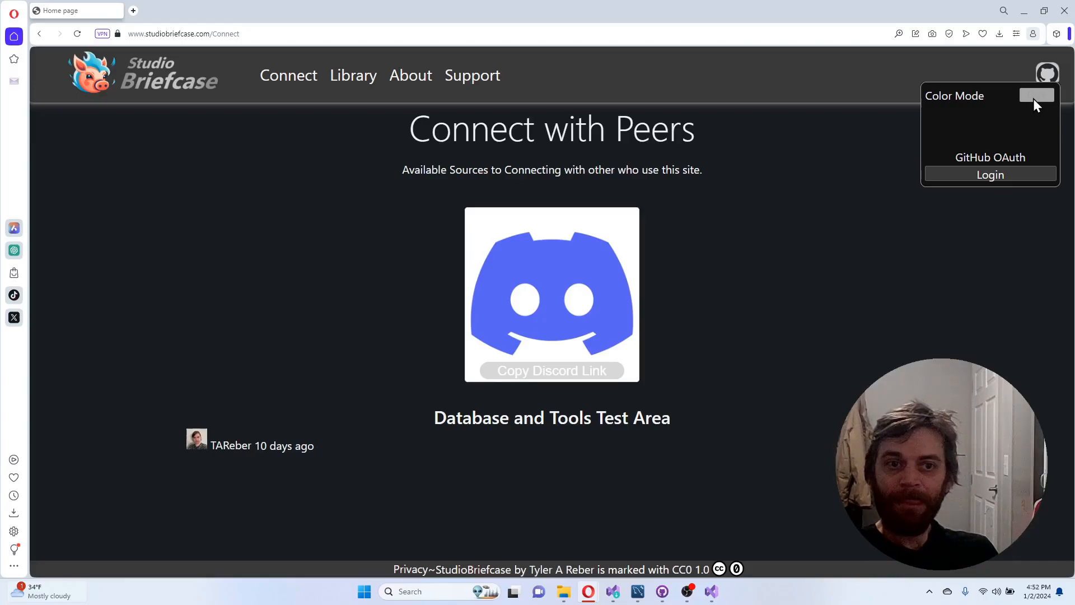
pyautogui.click(1036, 94)
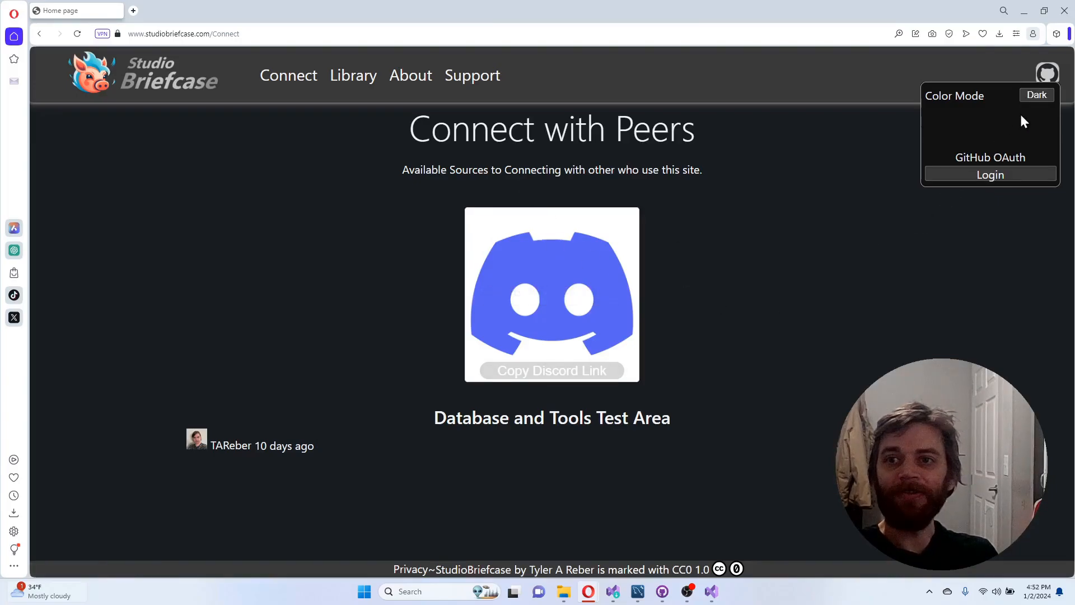
pyautogui.click(1036, 94)
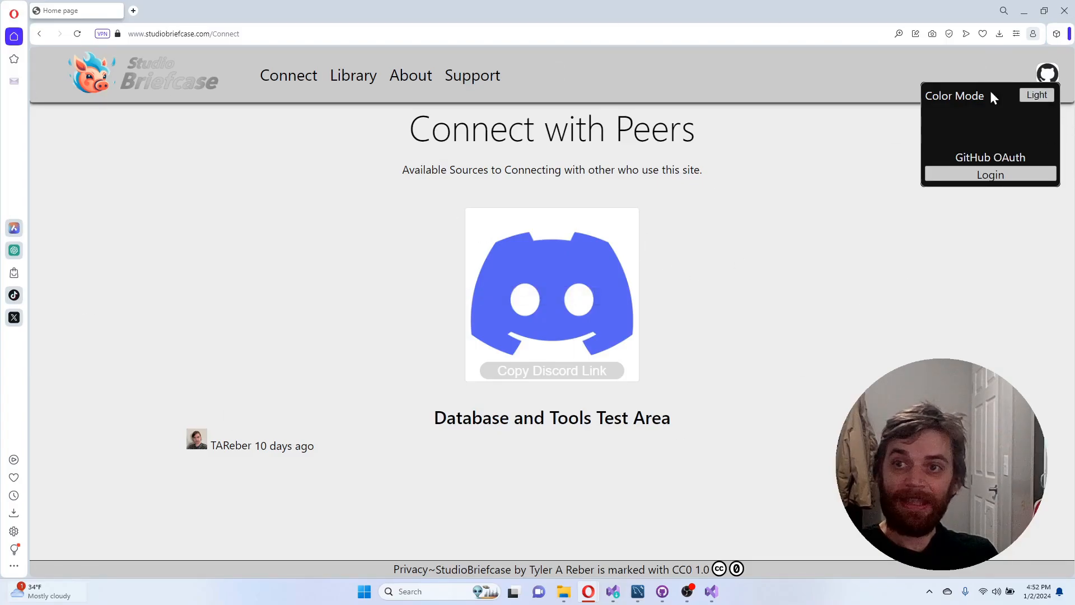
pyautogui.click(1036, 95)
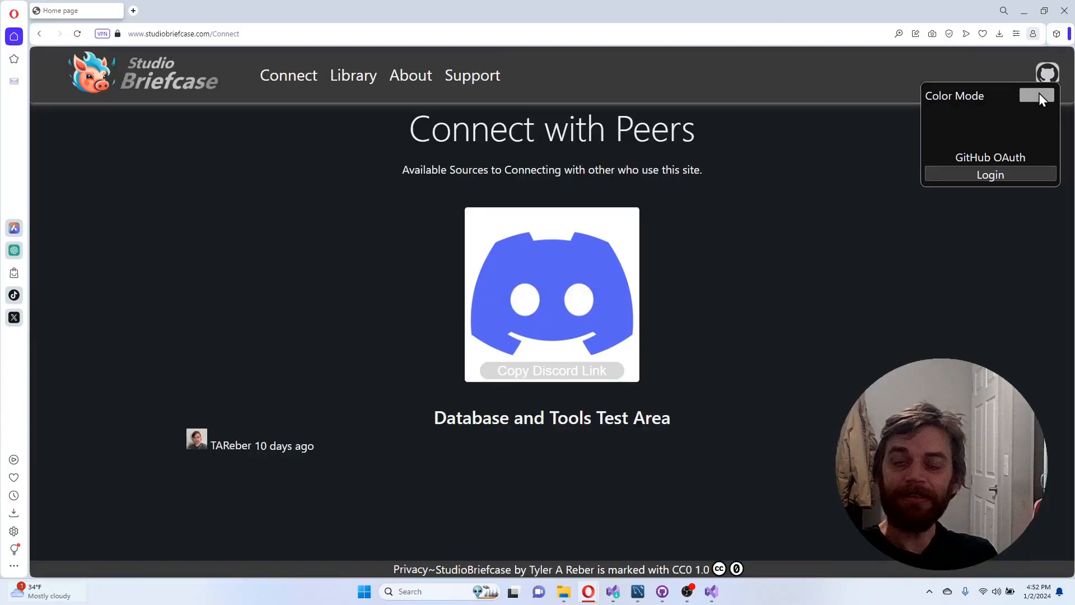
pyautogui.click(1036, 94)
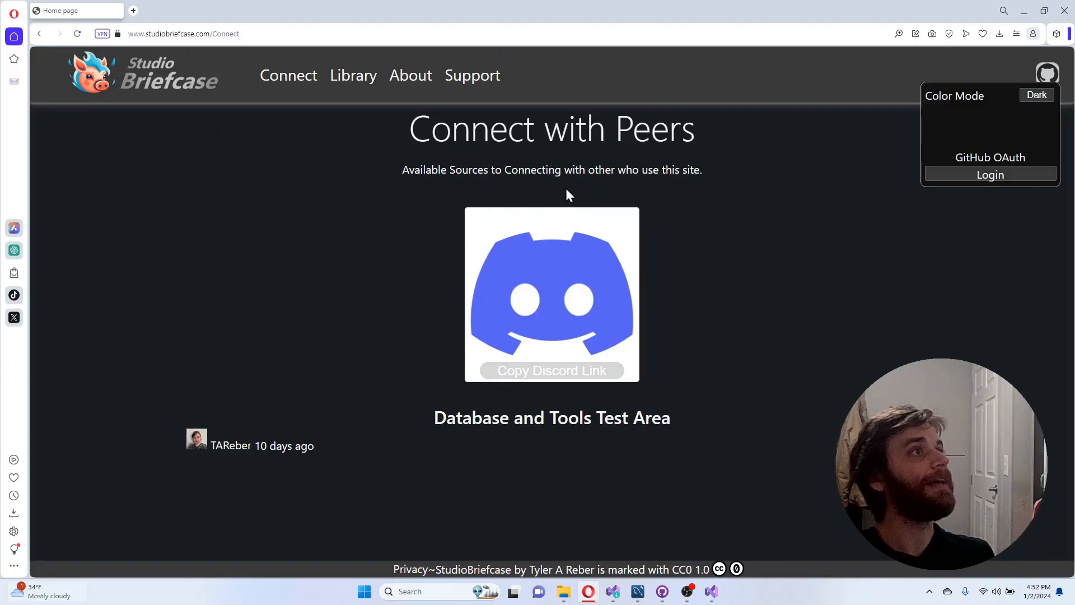
pyautogui.moveTo(988, 195)
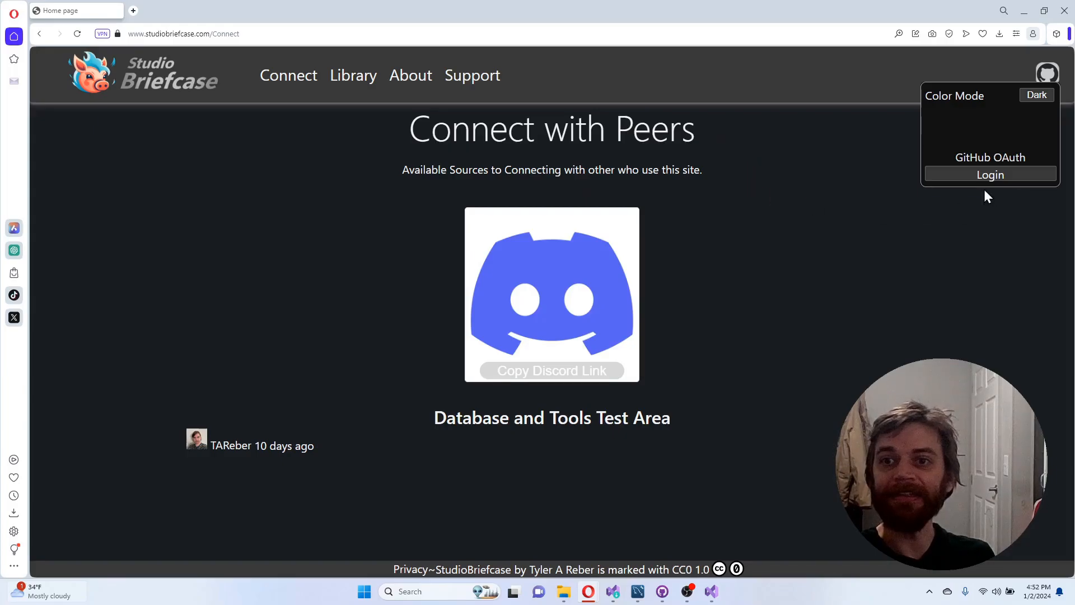
pyautogui.moveTo(933, 191)
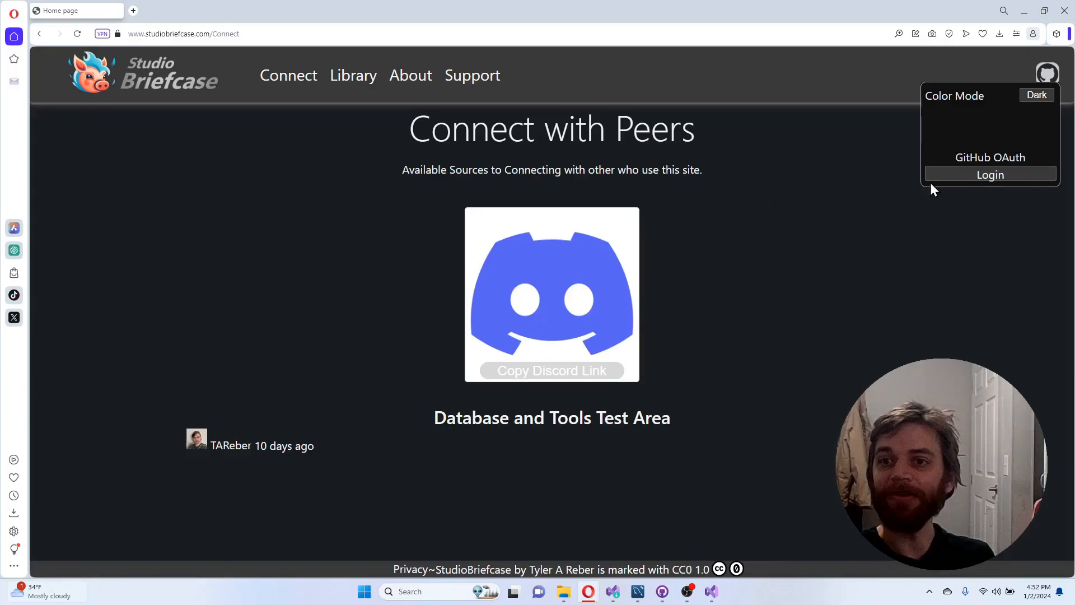
# Step: Log in via GitHub OAuth and show the TAReber account card with privilege and class
pyautogui.click(353, 75)
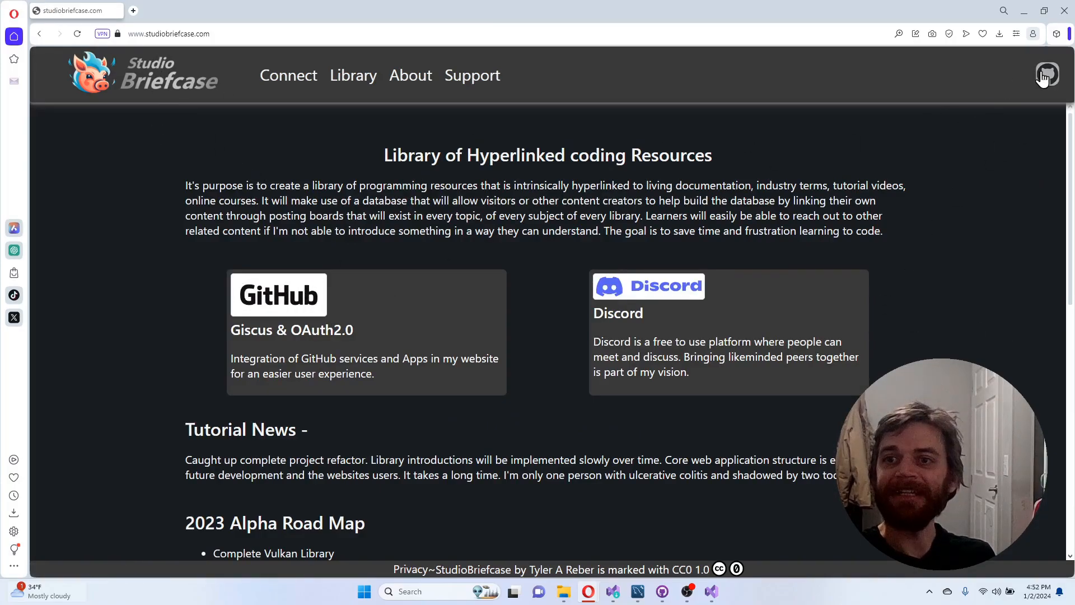
pyautogui.click(1048, 74)
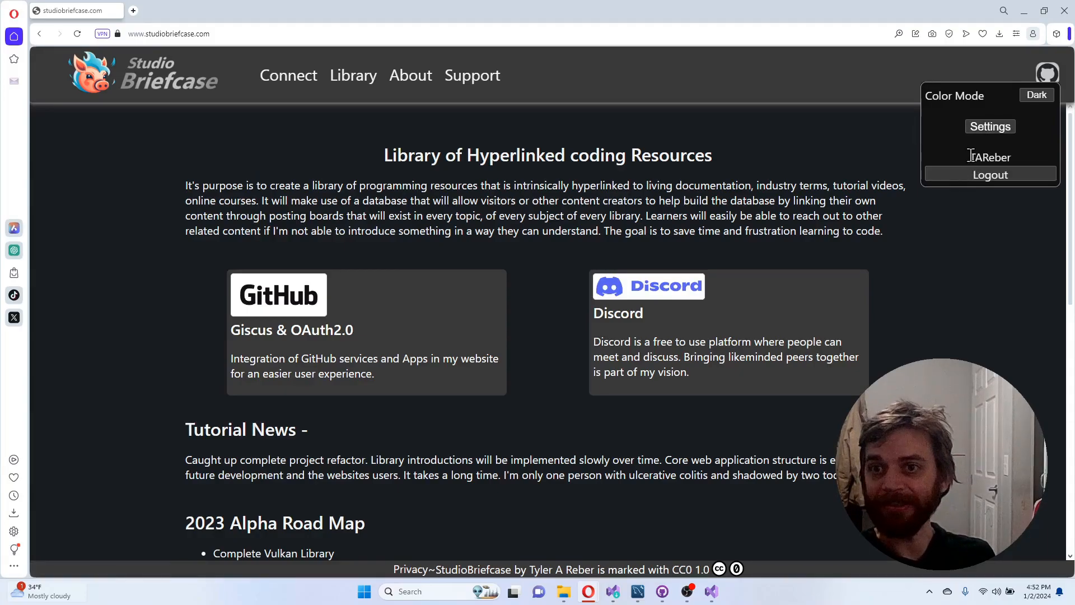
pyautogui.doubleClick(990, 157)
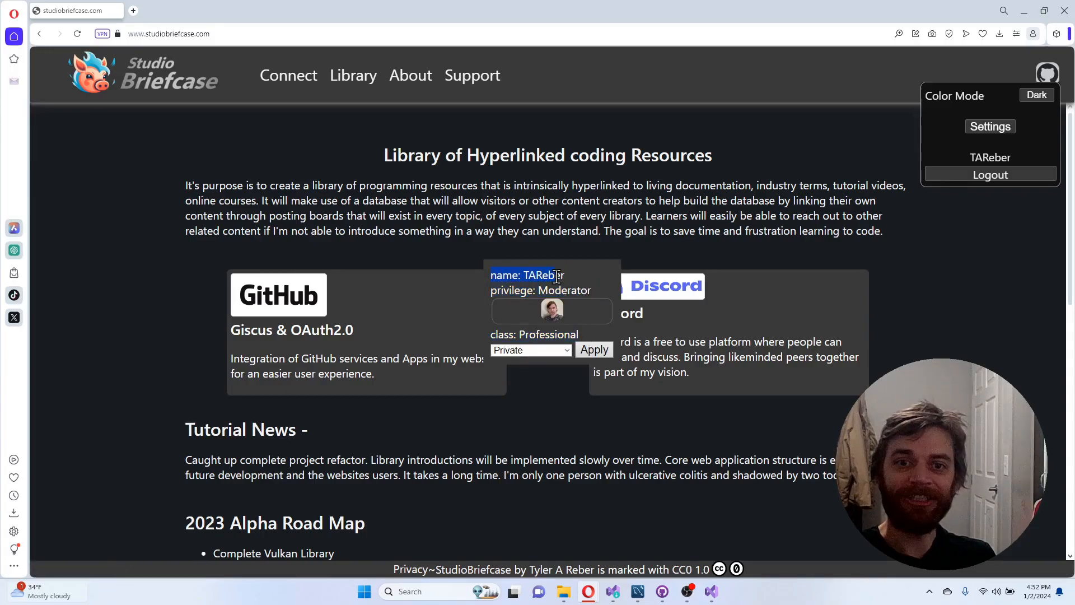
# Step: Choose the Private class on the account card and apply the change
pyautogui.click(542, 275)
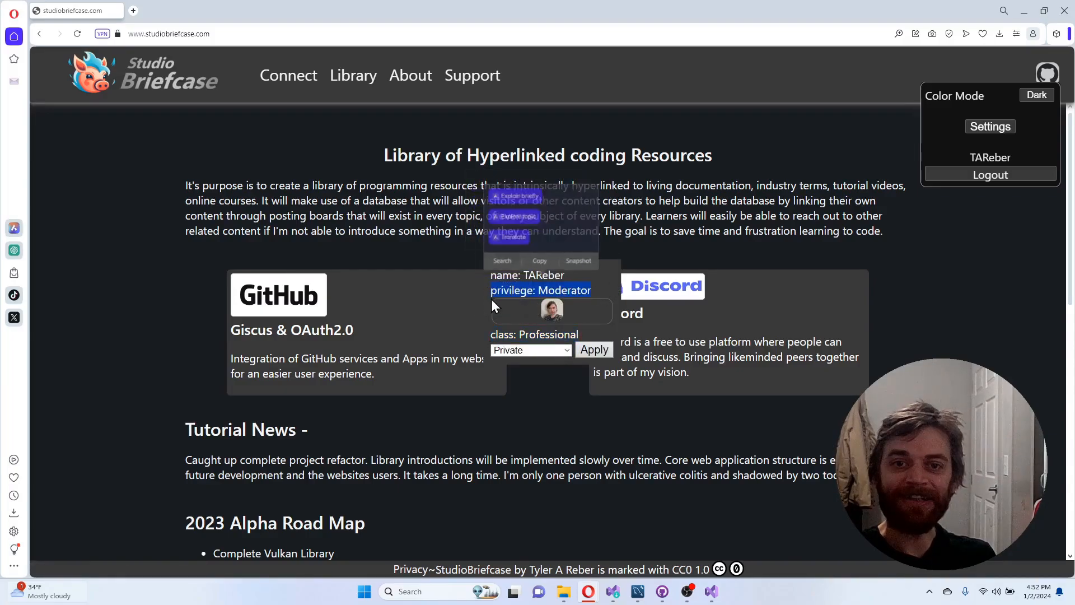
pyautogui.click(631, 305)
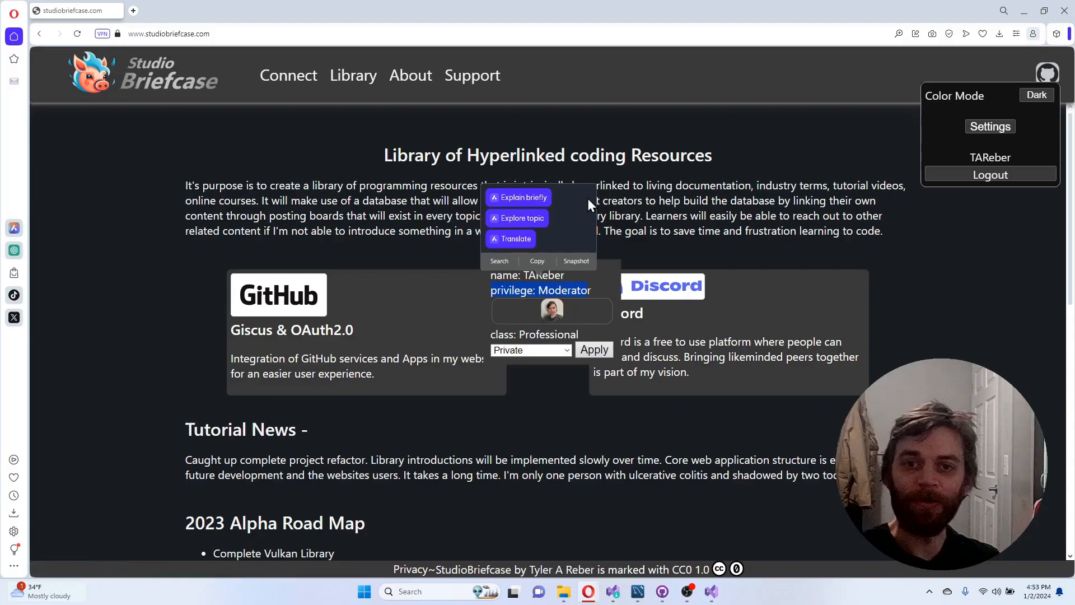
pyautogui.moveTo(666, 210)
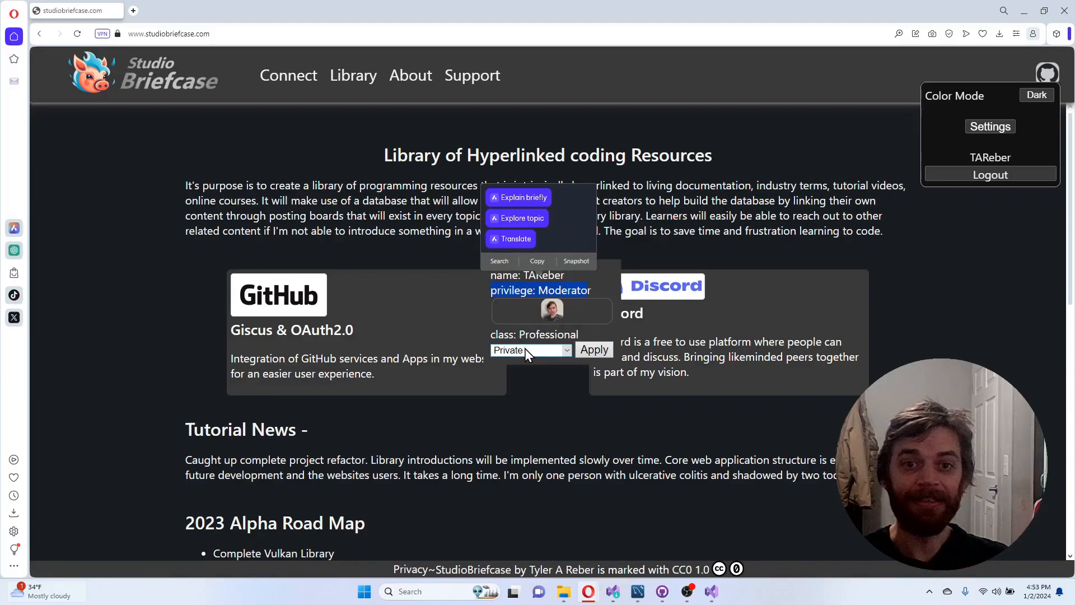
pyautogui.click(531, 349)
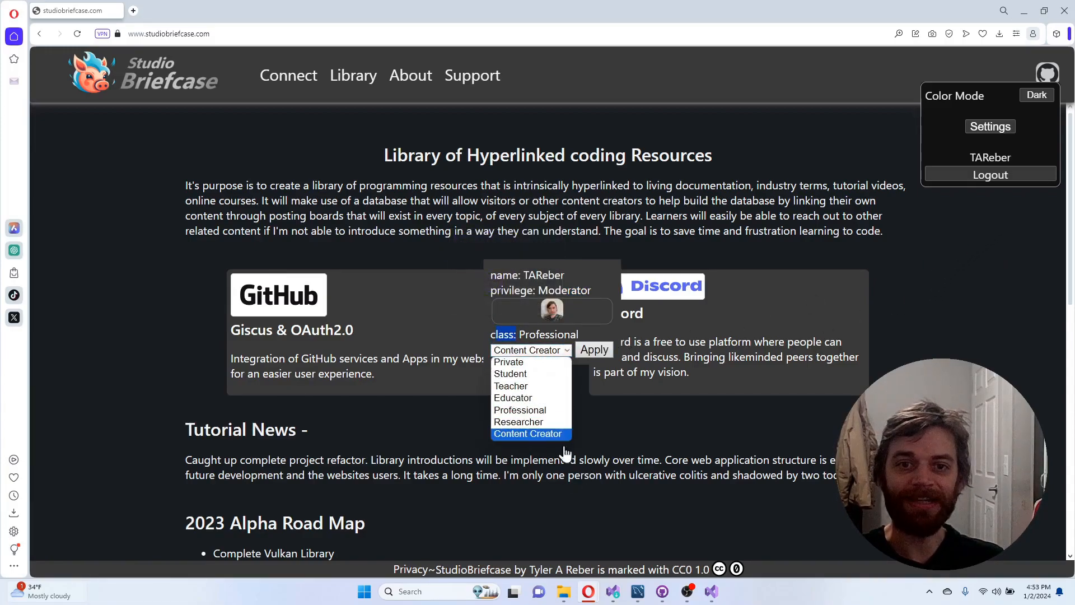
pyautogui.click(509, 362)
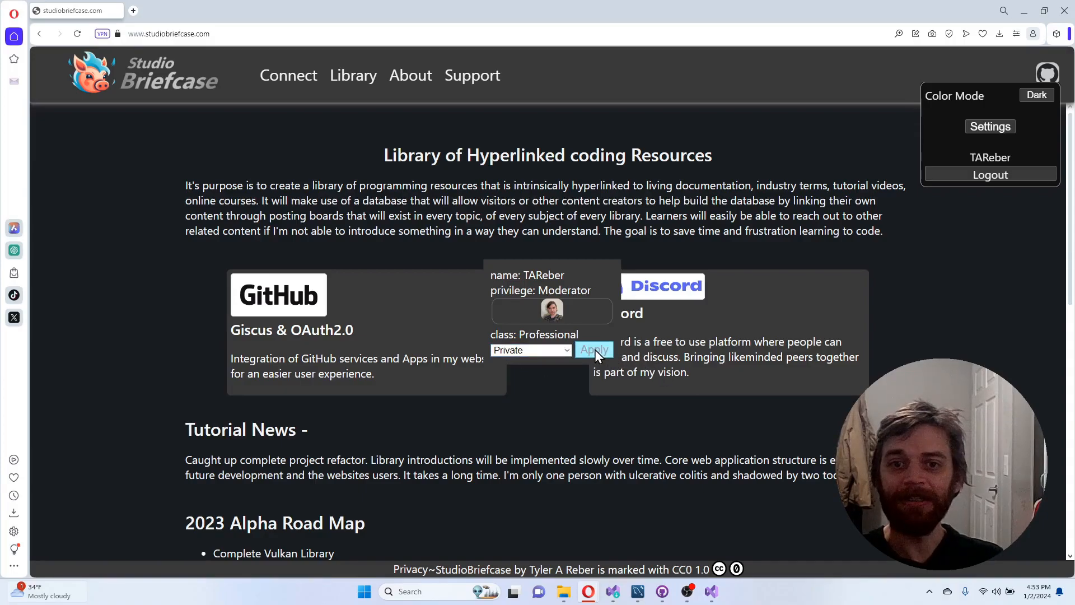
pyautogui.click(593, 349)
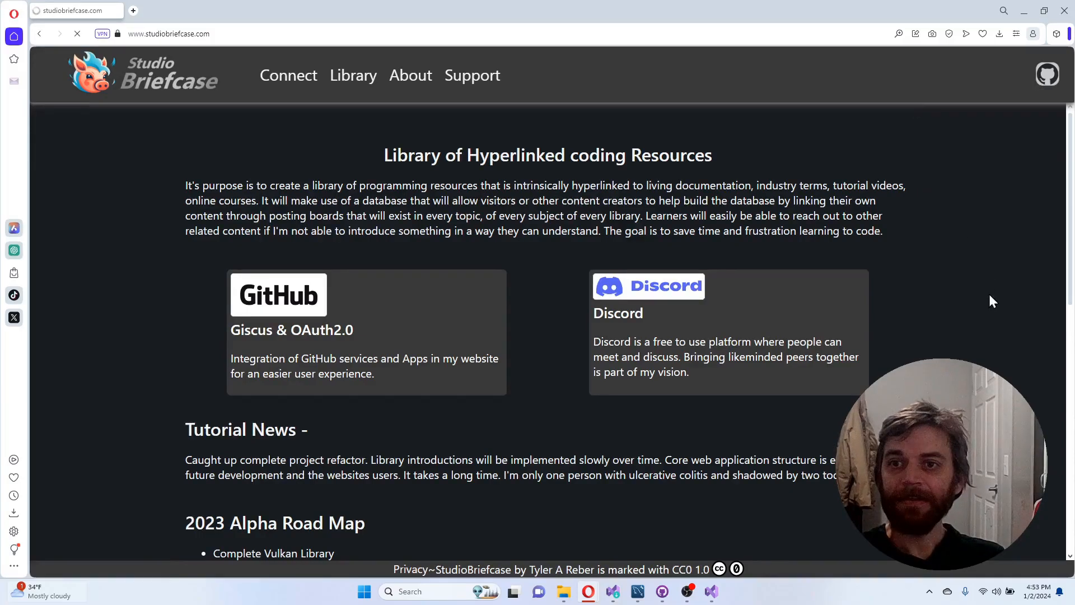
# Step: Reopen the account panel and go to the Computer_Graphics library section
pyautogui.click(1048, 74)
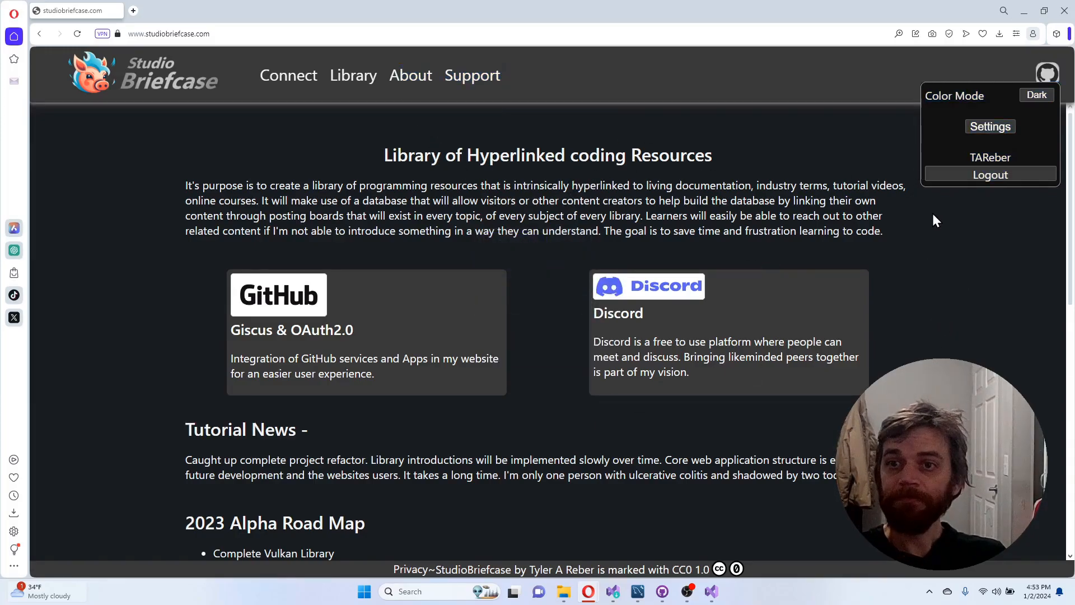
pyautogui.click(353, 75)
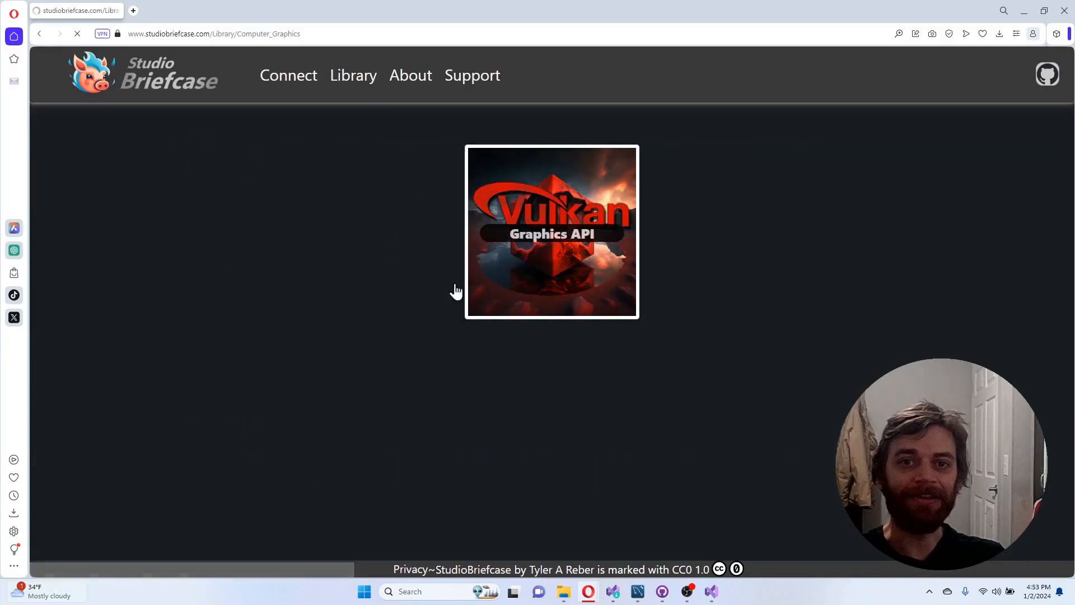
# Step: Open the Vulkan Graphics API introduction page from its tile and show the account panel
pyautogui.click(551, 231)
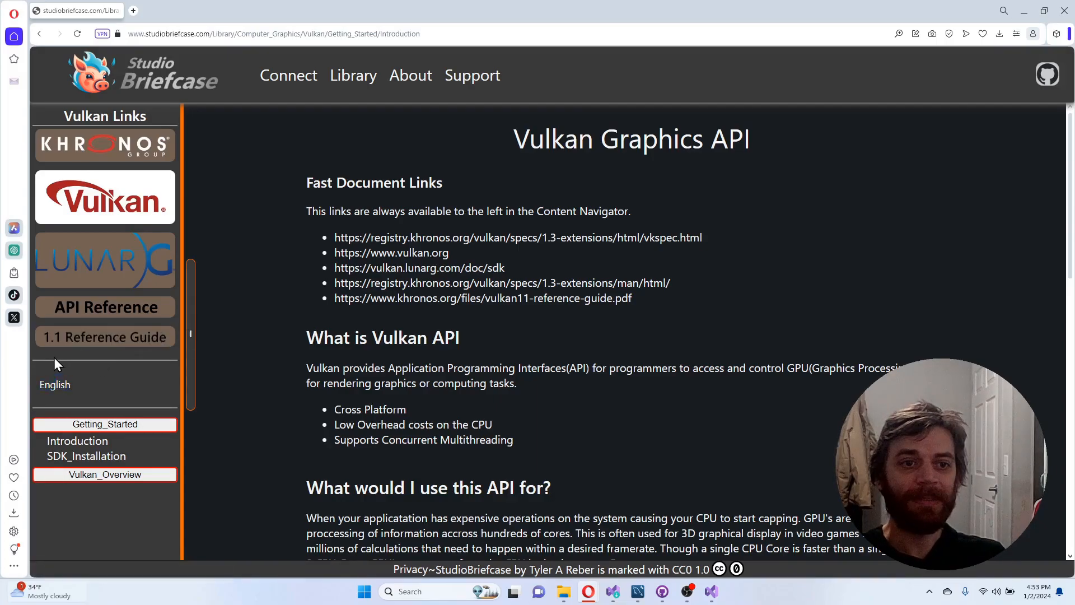
pyautogui.moveTo(167, 362)
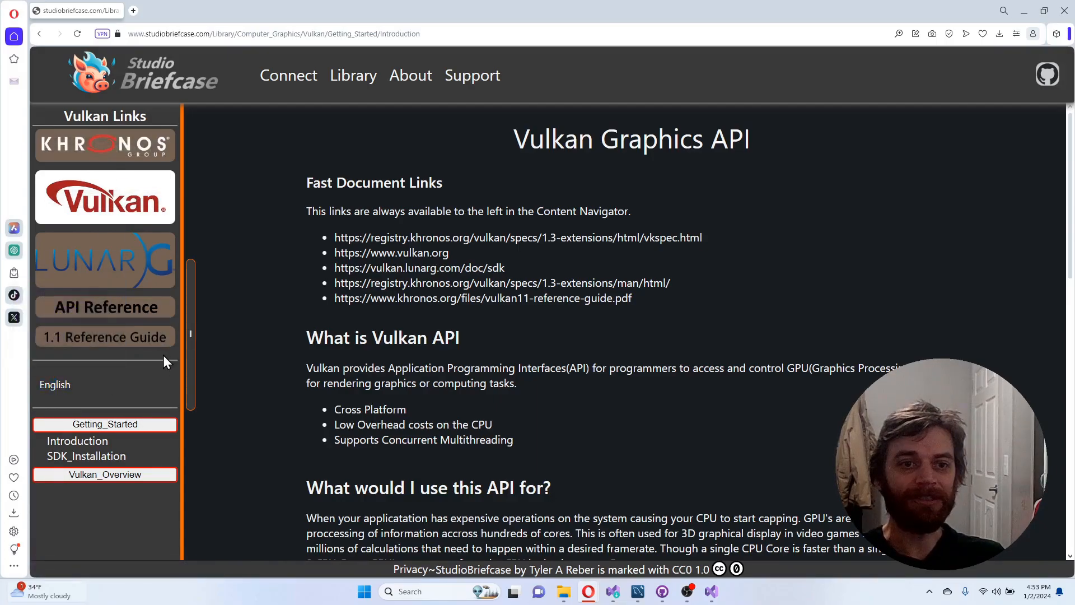
pyautogui.click(1048, 74)
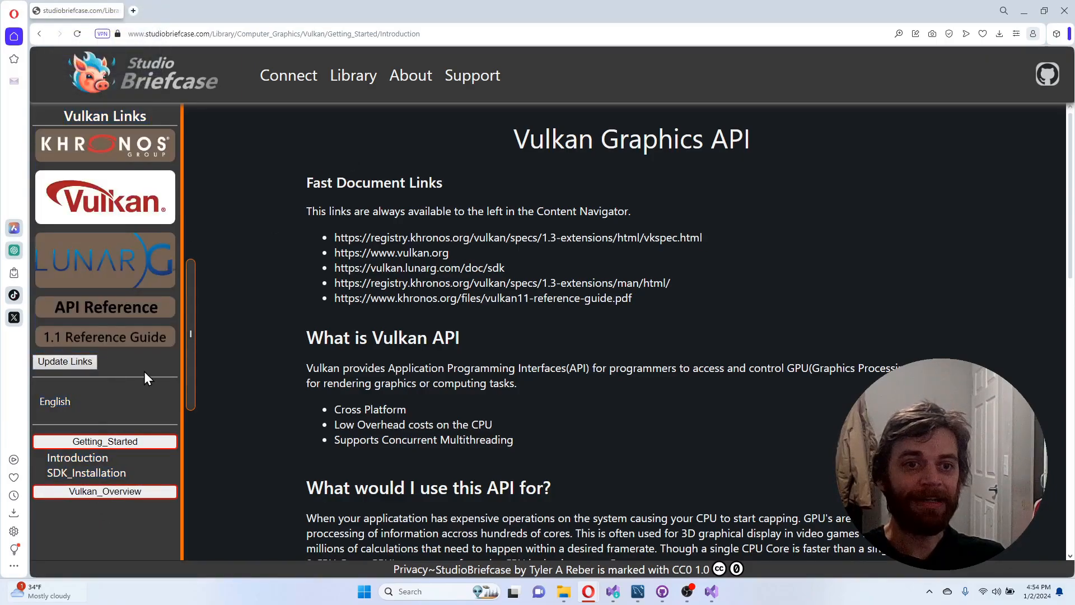
# Step: View the Low Level Languages C++ tutorial's Update Links editor and cancel without saving
pyautogui.click(353, 75)
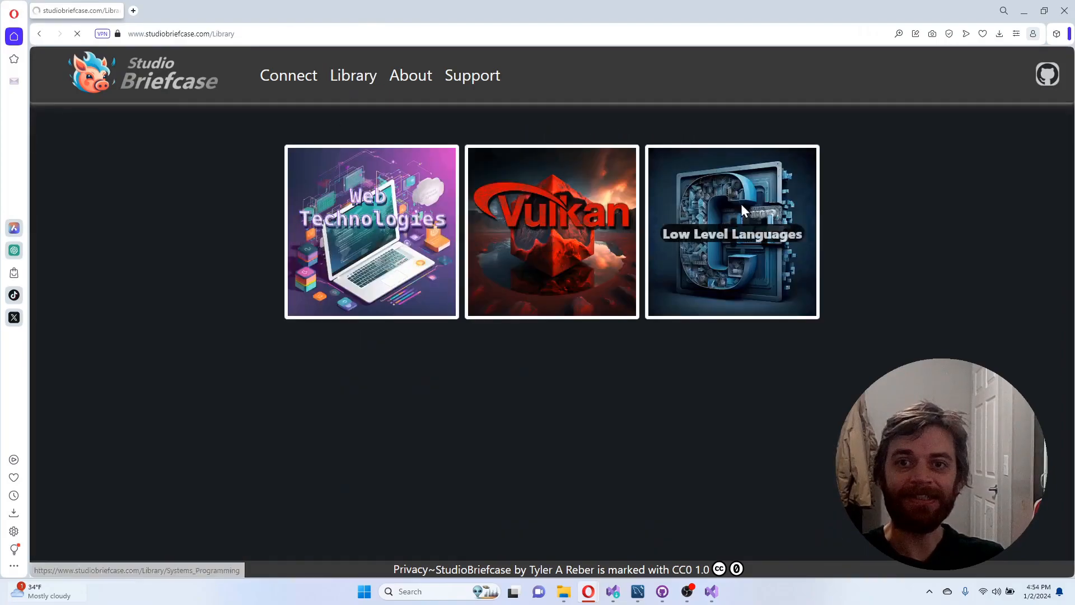
pyautogui.click(732, 231)
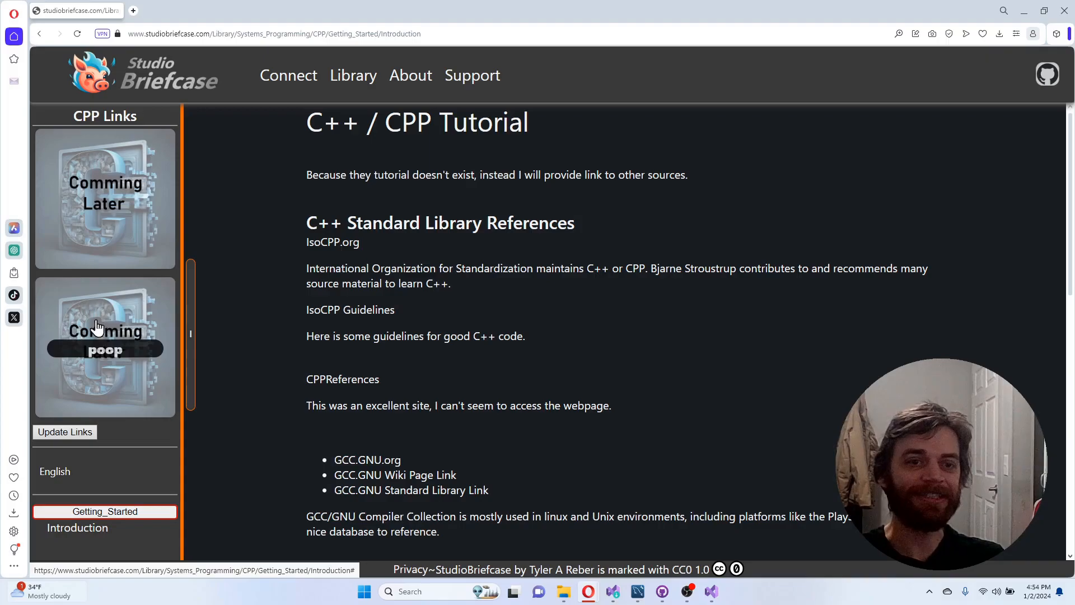
pyautogui.click(65, 432)
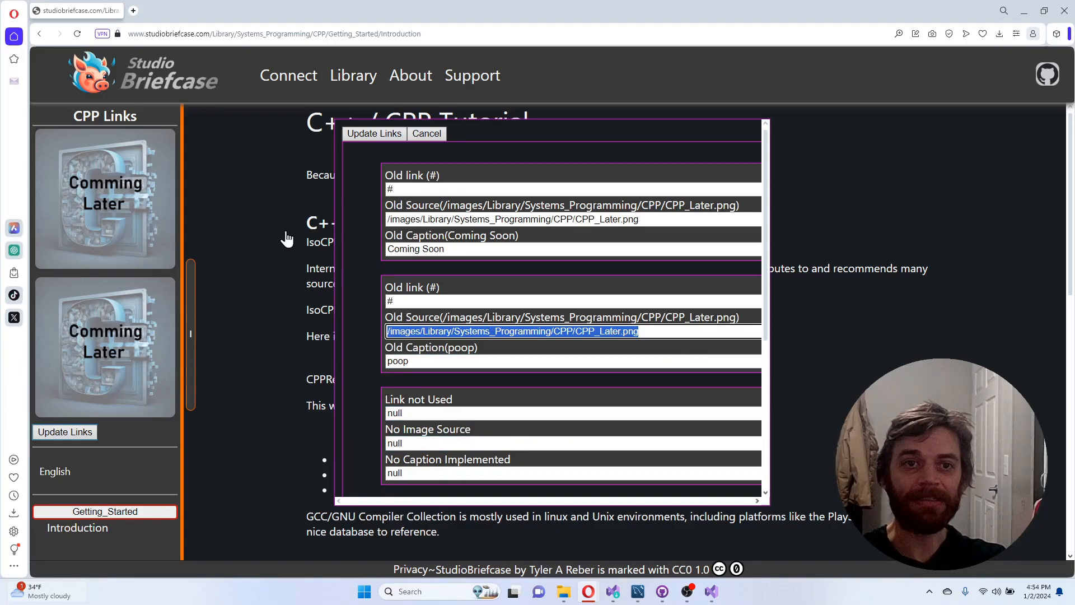
pyautogui.click(426, 133)
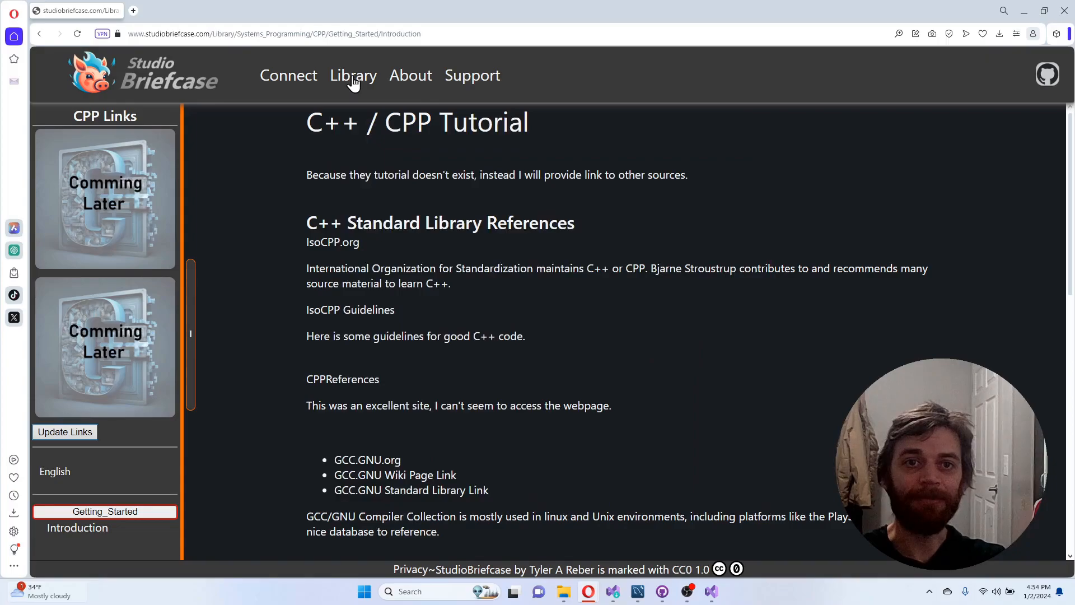
# Step: Check the Vulkan page's API Reference link destination, then go to the Systems_Programming section
pyautogui.click(353, 75)
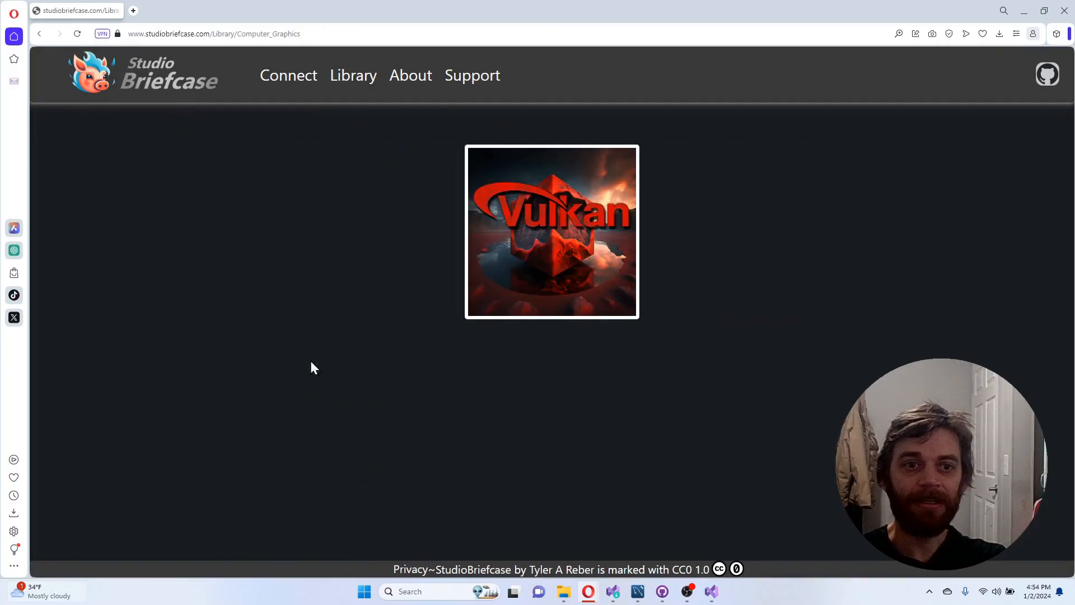
pyautogui.click(552, 232)
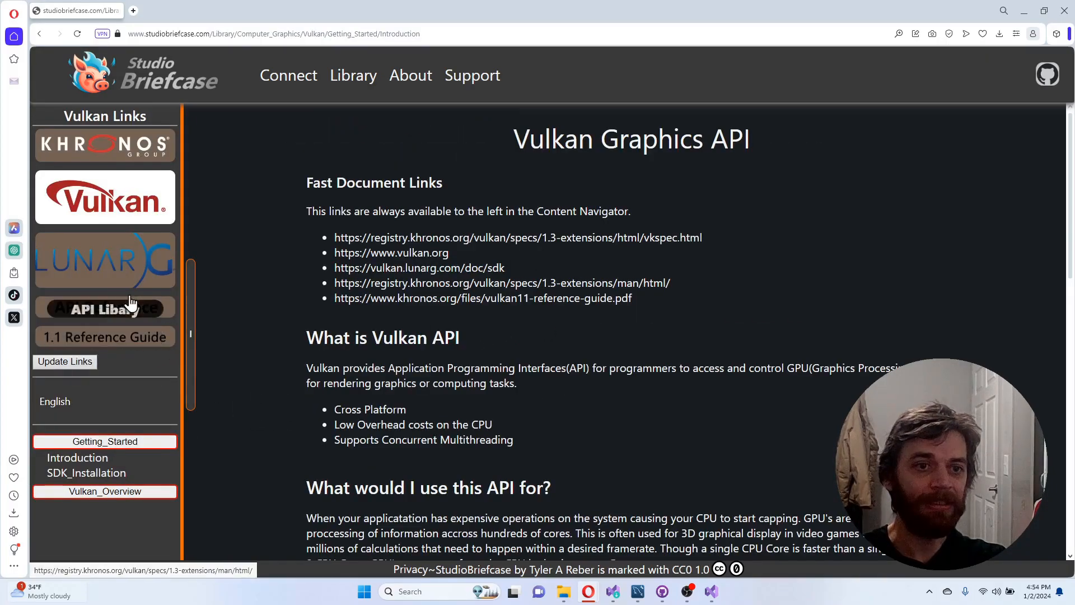
pyautogui.click(65, 361)
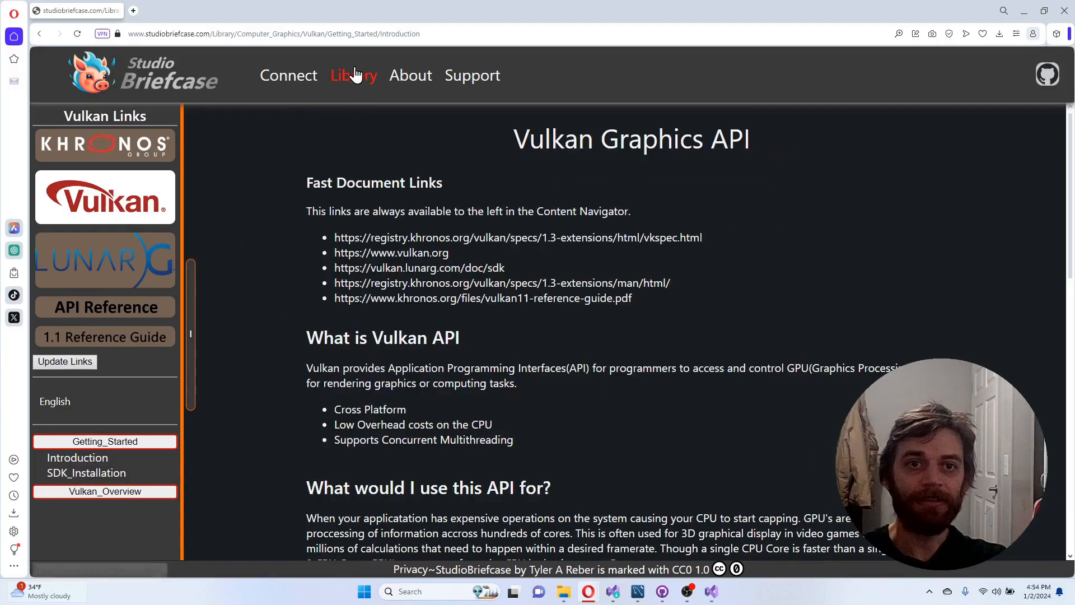
pyautogui.click(353, 76)
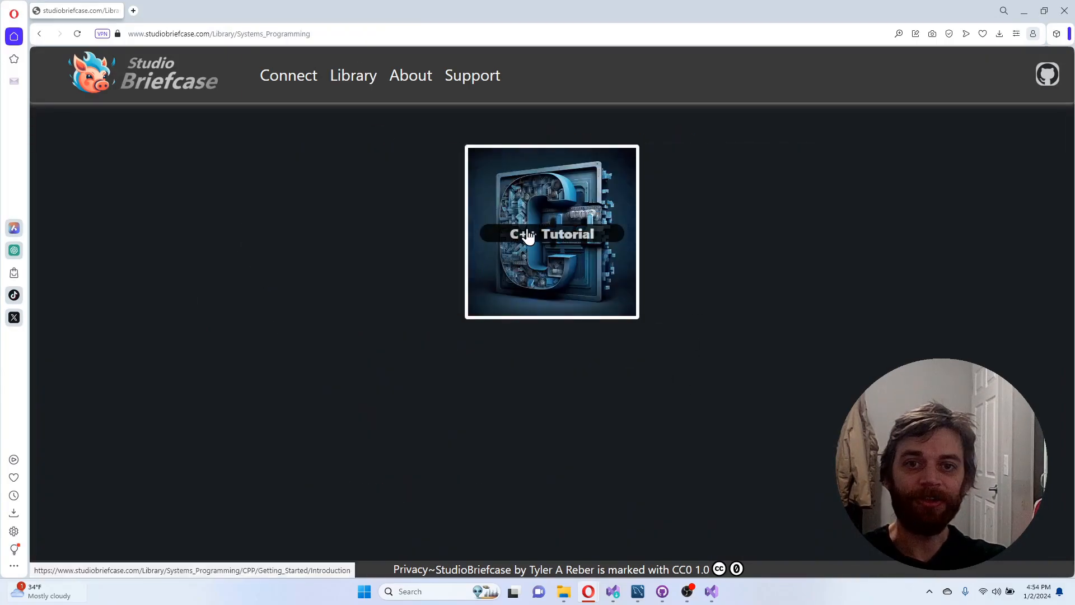
# Step: On the C++ Tutorial page, give the third link entry image /images/Library/Computer_Graphics/Vulkan/API Reference.png
pyautogui.click(552, 234)
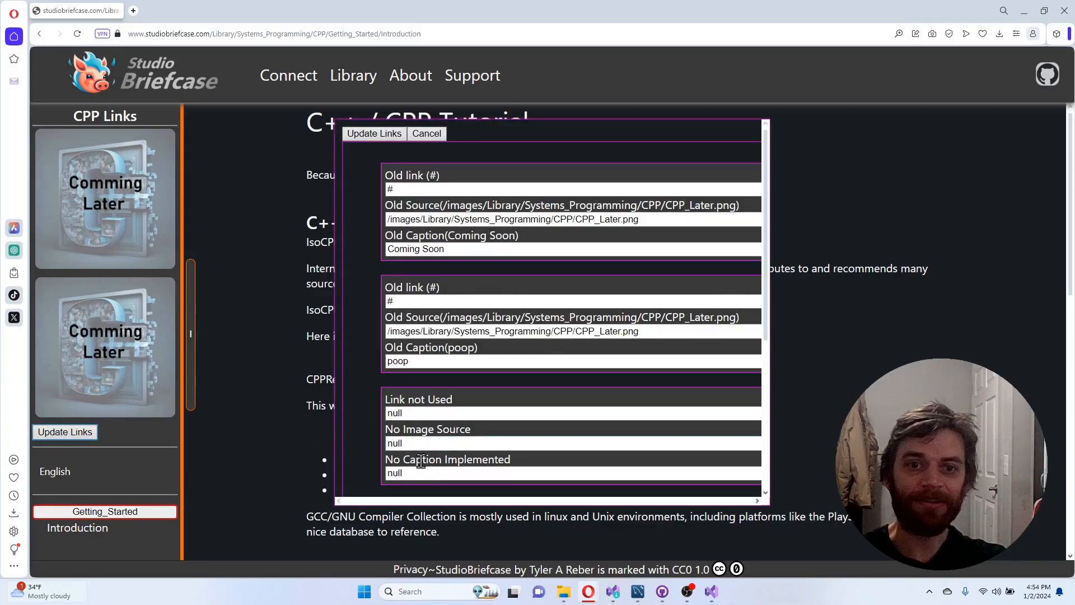
pyautogui.doubleClick(395, 443)
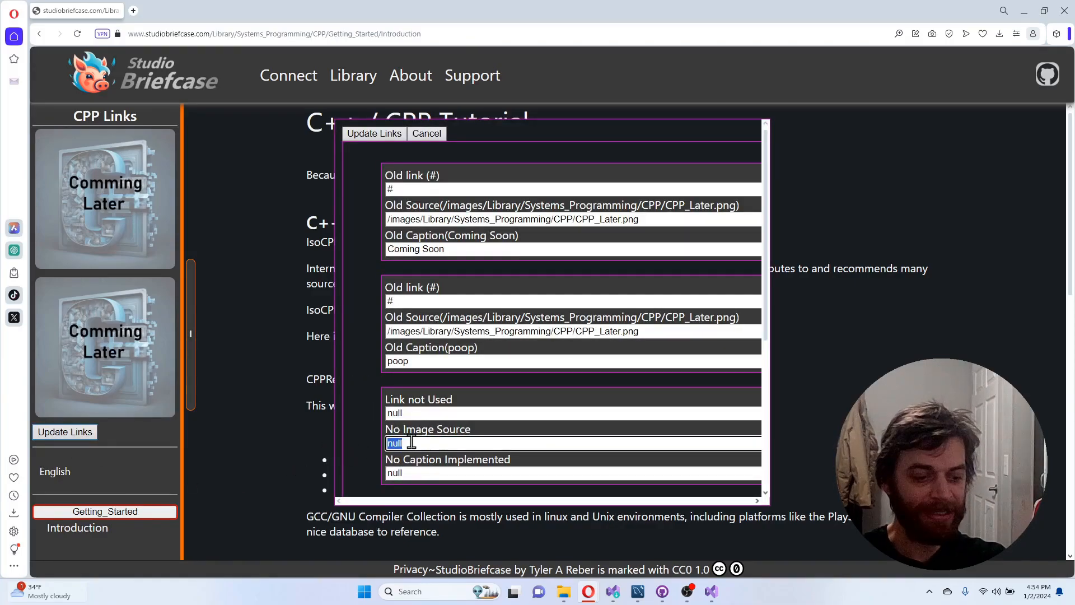
pyautogui.write('/images/Library/Computer_Graphics/Vulkan/API Reference.png')
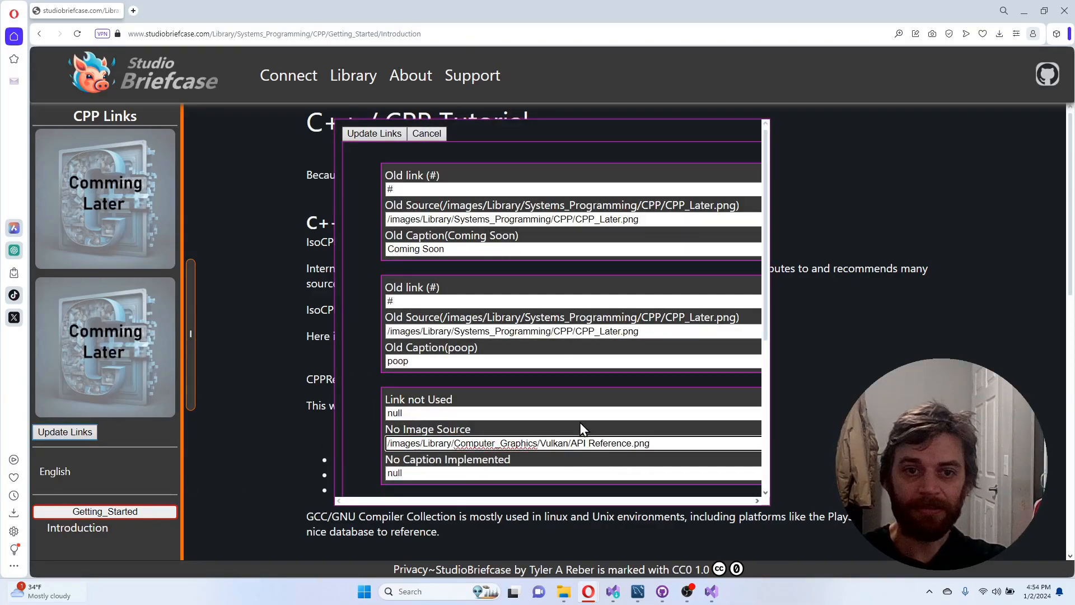
pyautogui.scroll(-3)
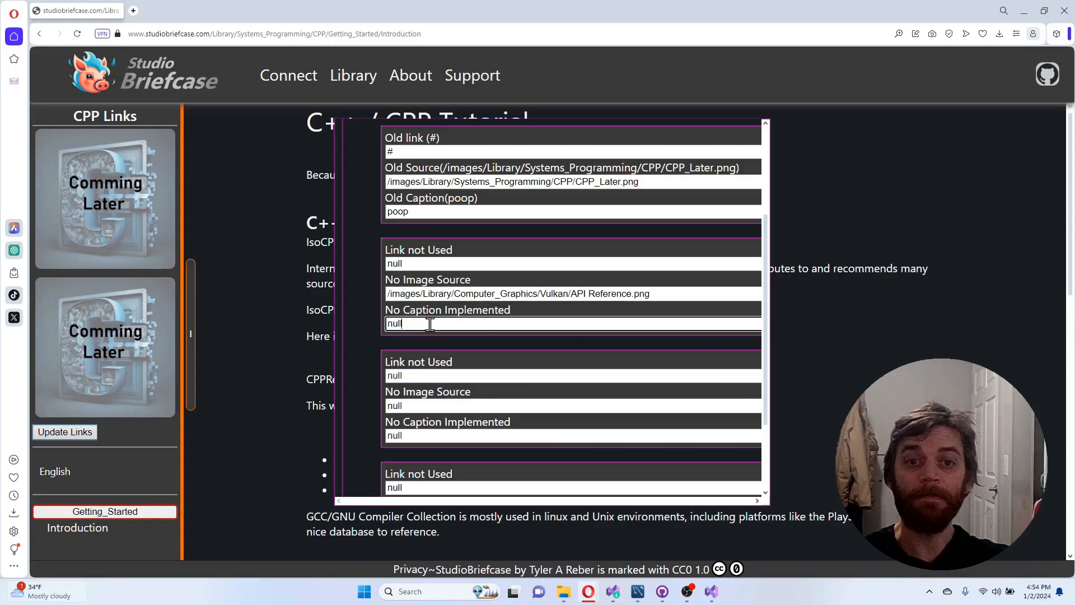
# Step: Try a caption on the third entry ('boo', then 'po') and close the form without saving
pyautogui.doubleClick(394, 323)
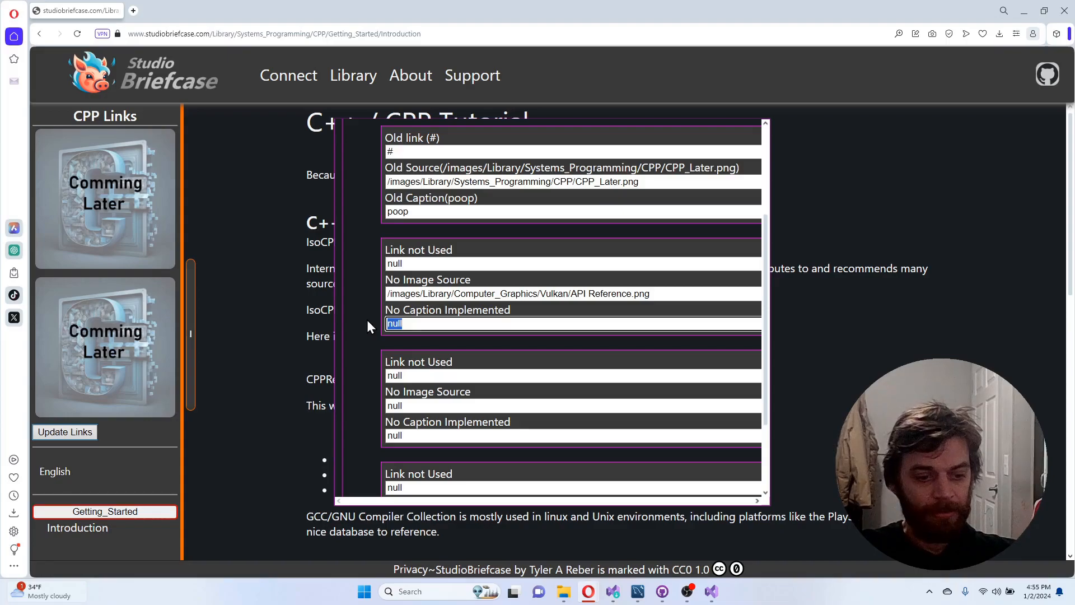
pyautogui.write('boo')
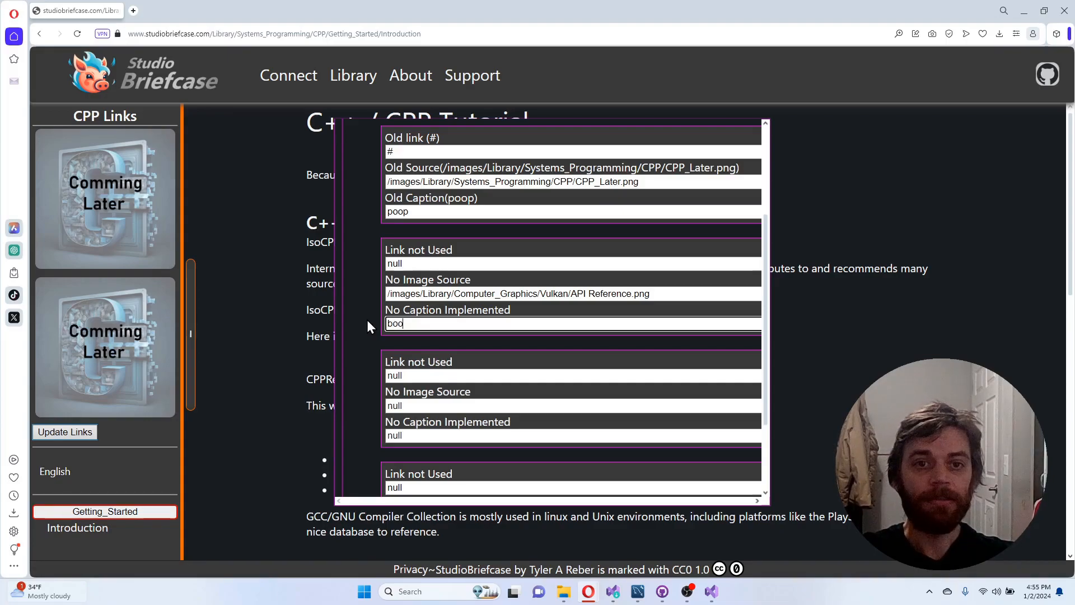
pyautogui.press('Backspace')
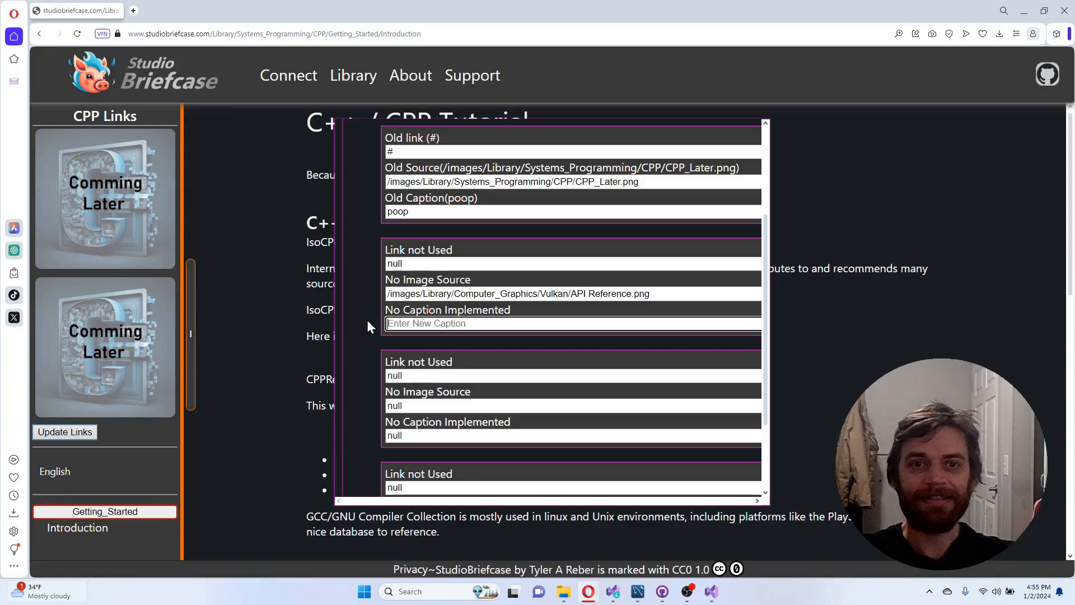
pyautogui.write('poopy pants')
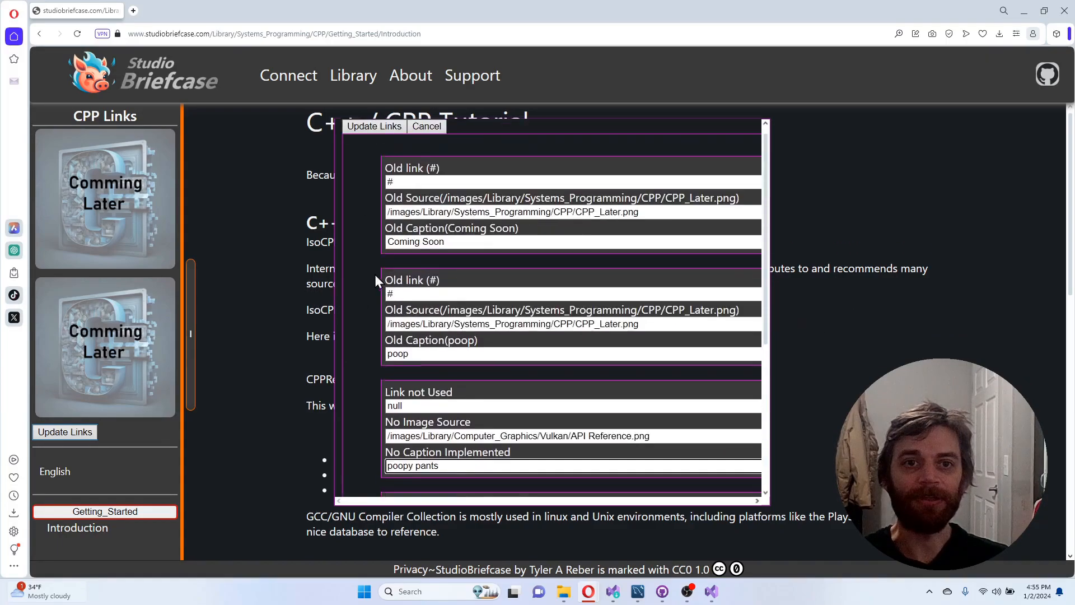
pyautogui.click(427, 126)
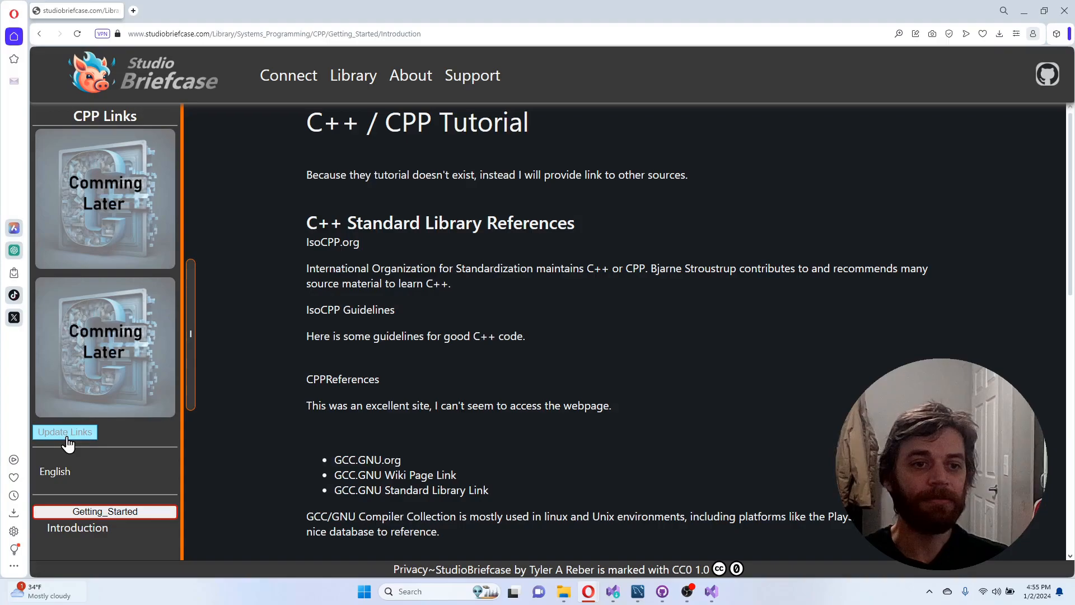
# Step: Reopen Update Links and give the third entry link #, the Vulkan API Reference image and caption 'poopy pants'
pyautogui.click(64, 432)
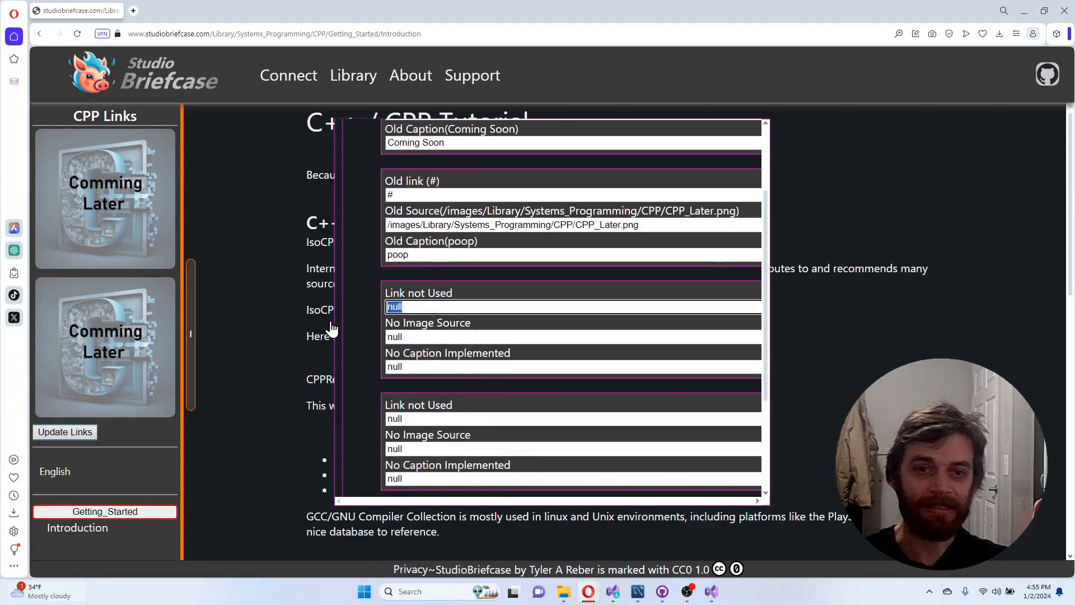
pyautogui.write('#$')
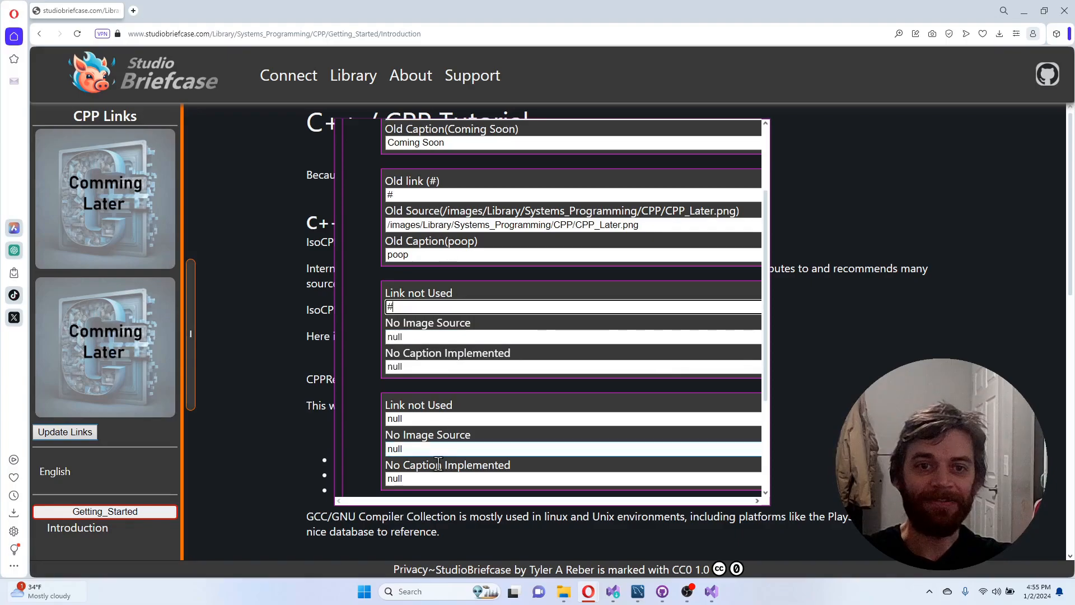
pyautogui.scroll(-3)
pyautogui.write('p')
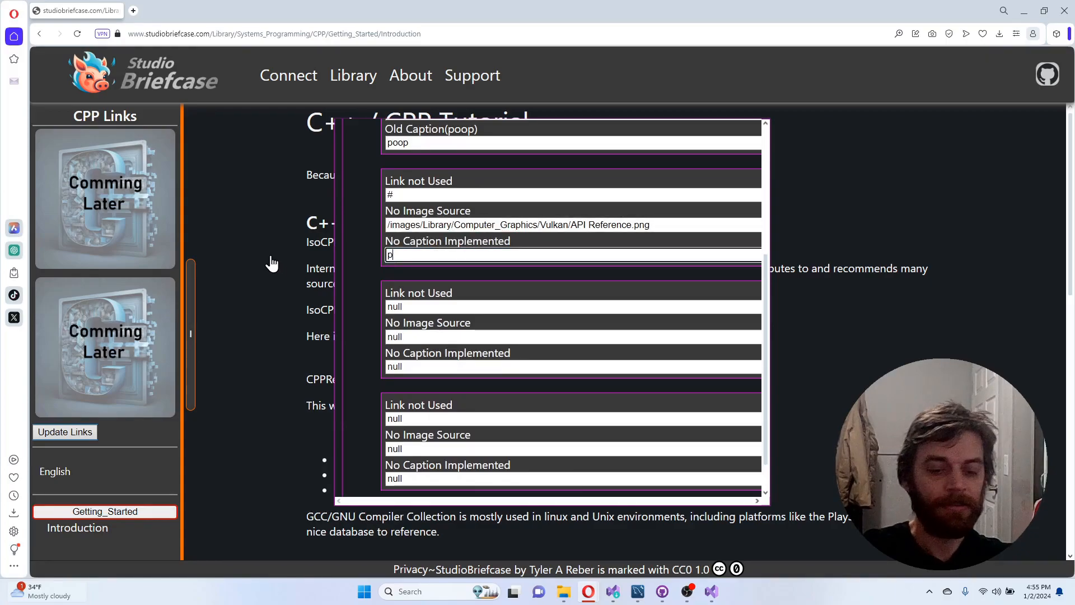
pyautogui.write('oopy p')
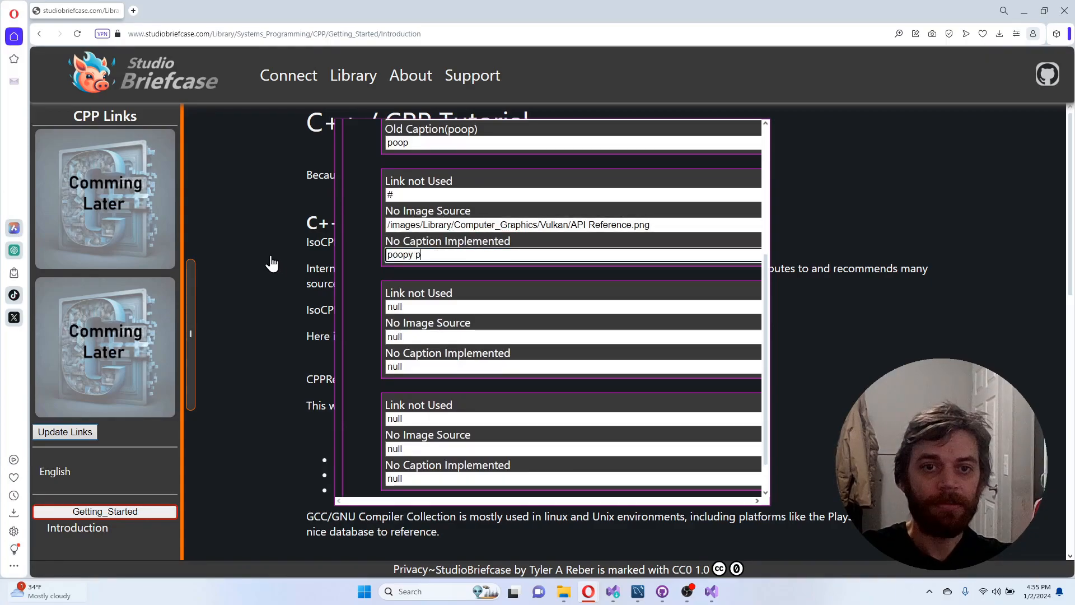
pyautogui.write('ants')
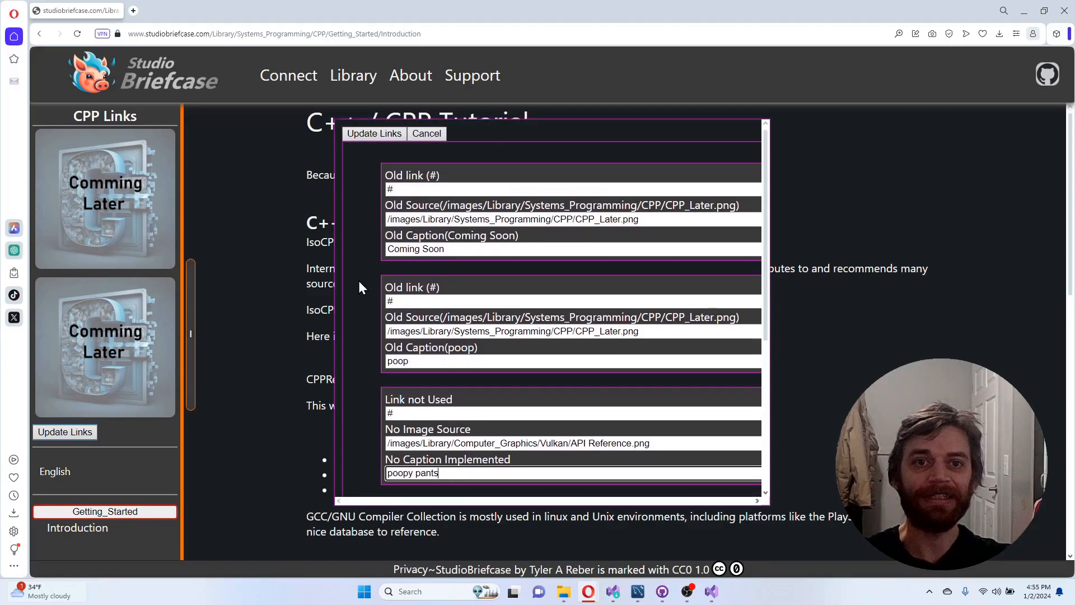
pyautogui.moveTo(240, 428)
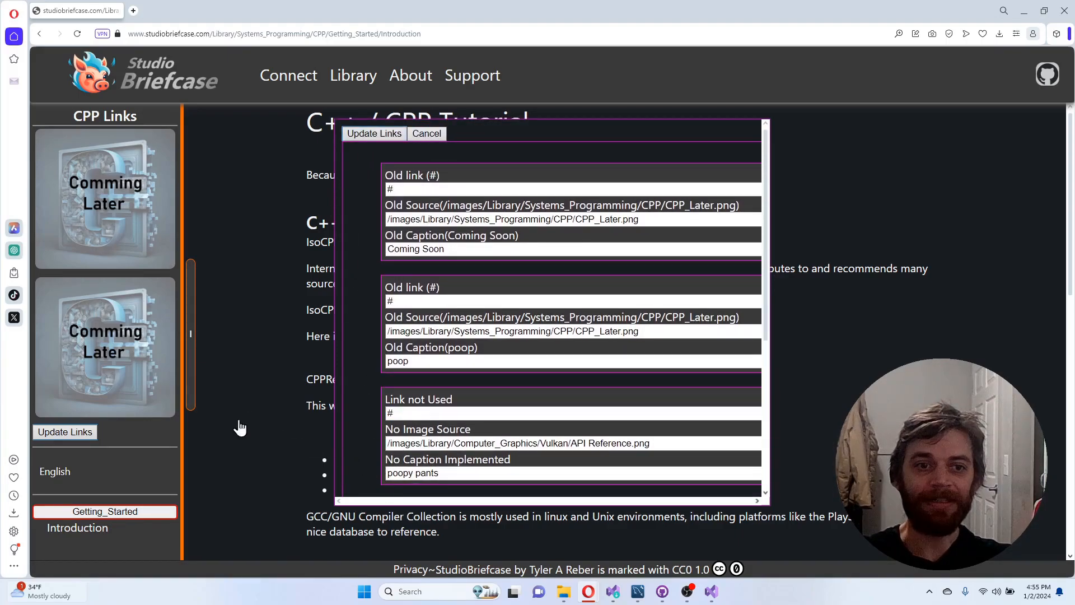
# Step: Save with Update Links so the new API Reference tile appears in the CPP Links sidebar
pyautogui.click(427, 133)
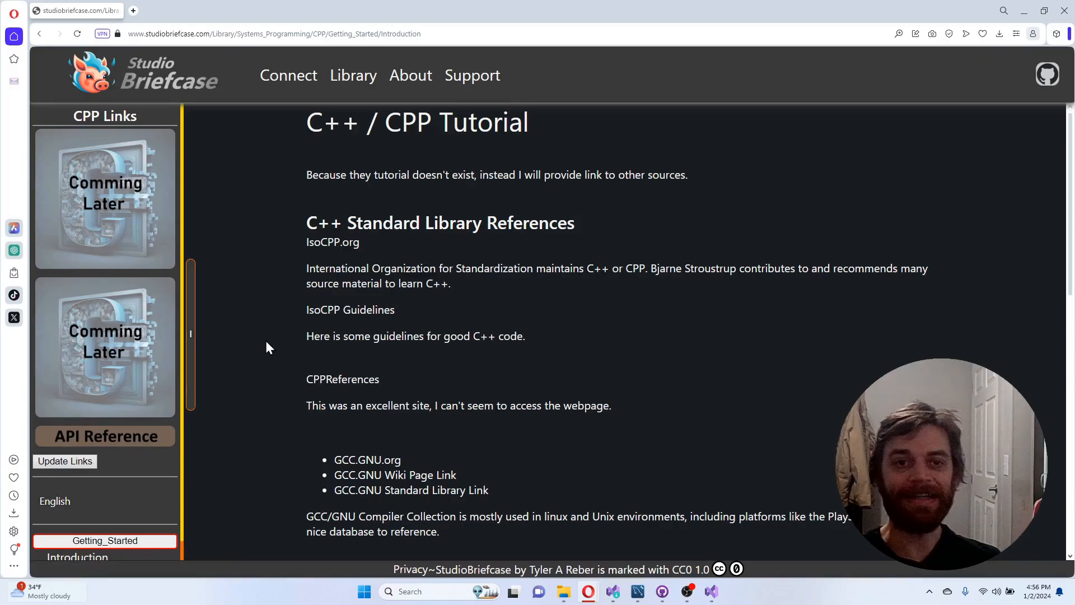
pyautogui.scroll(-3)
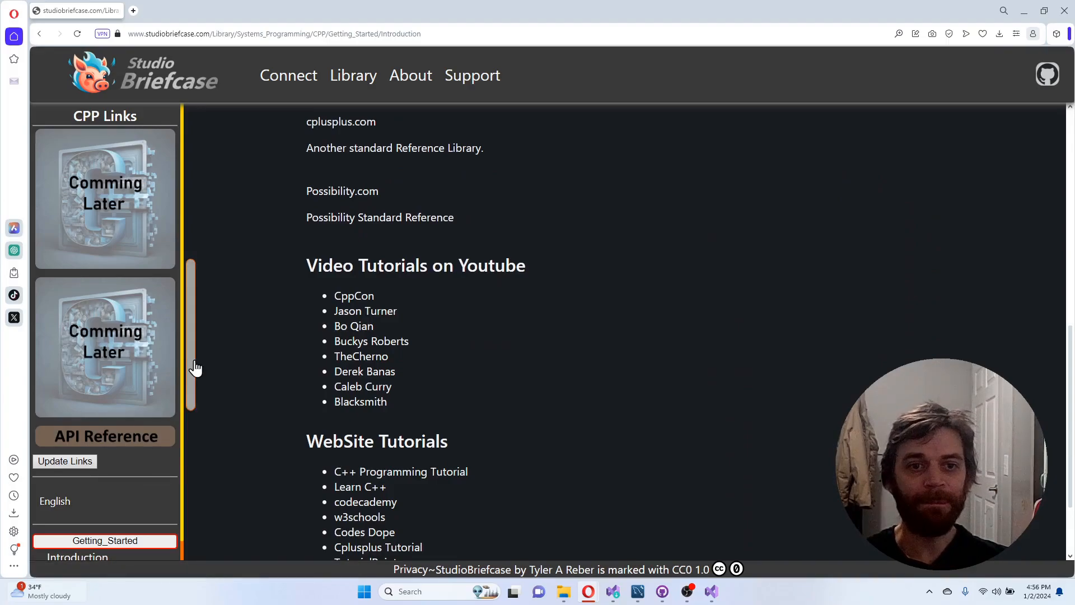
pyautogui.moveTo(359, 401)
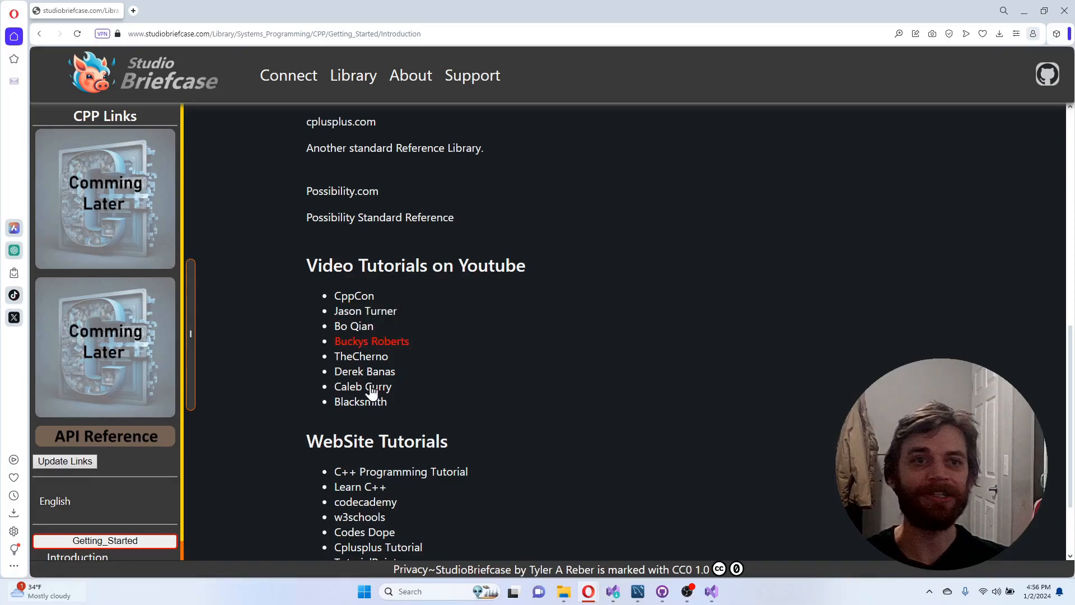
pyautogui.scroll(-3)
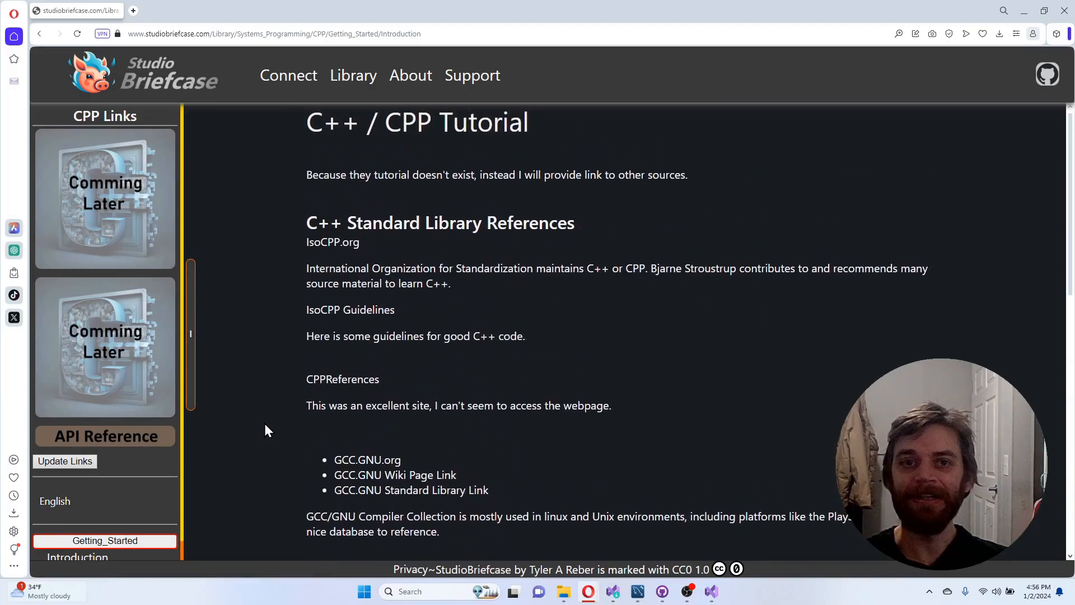
pyautogui.moveTo(249, 393)
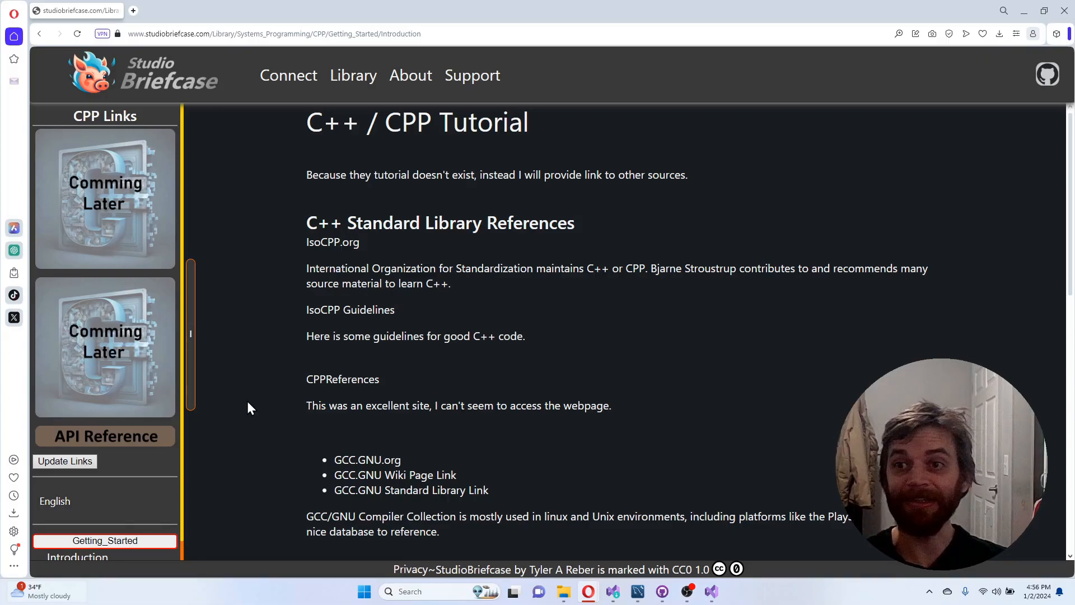
pyautogui.moveTo(277, 426)
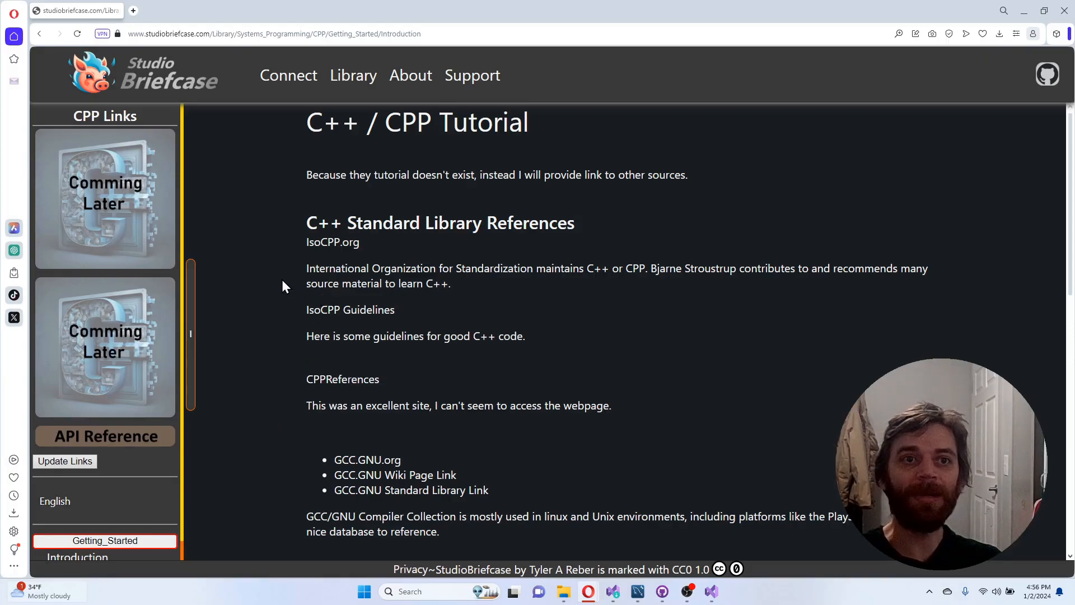
pyautogui.moveTo(305, 295)
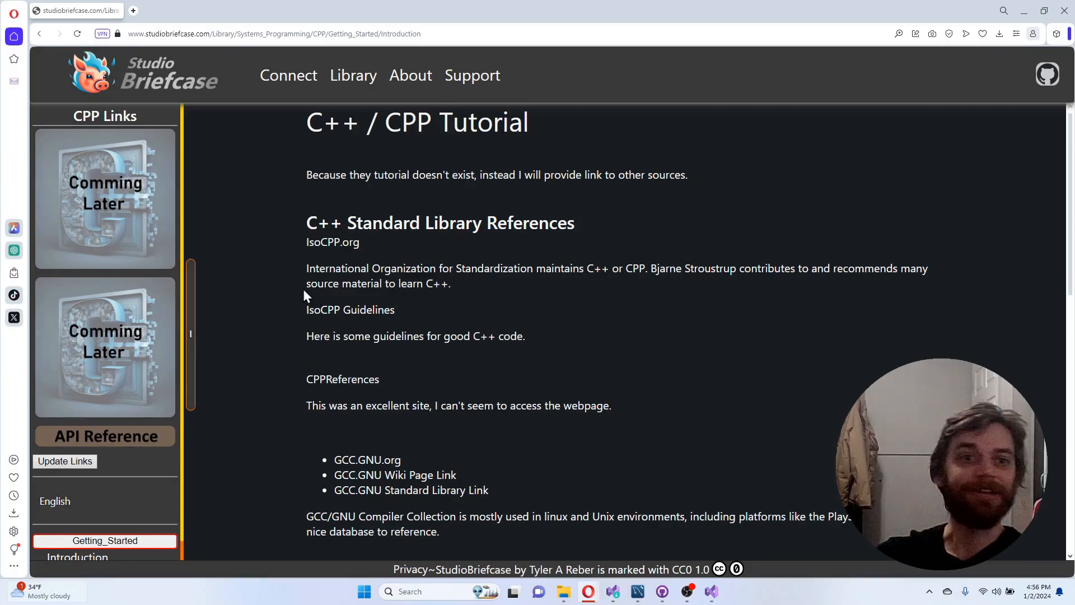
pyautogui.moveTo(333, 242)
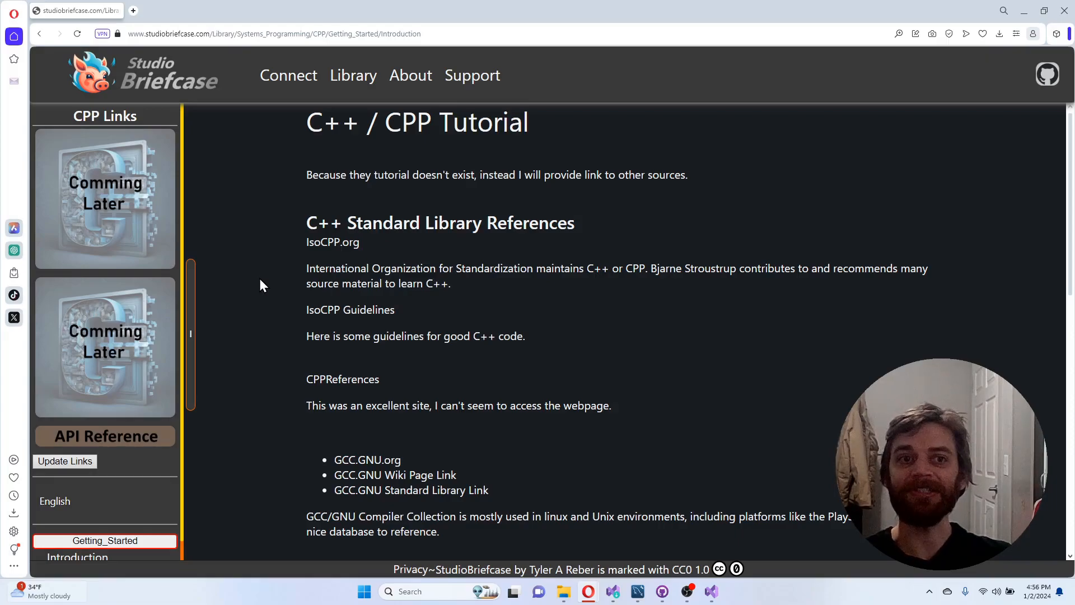
pyautogui.moveTo(243, 339)
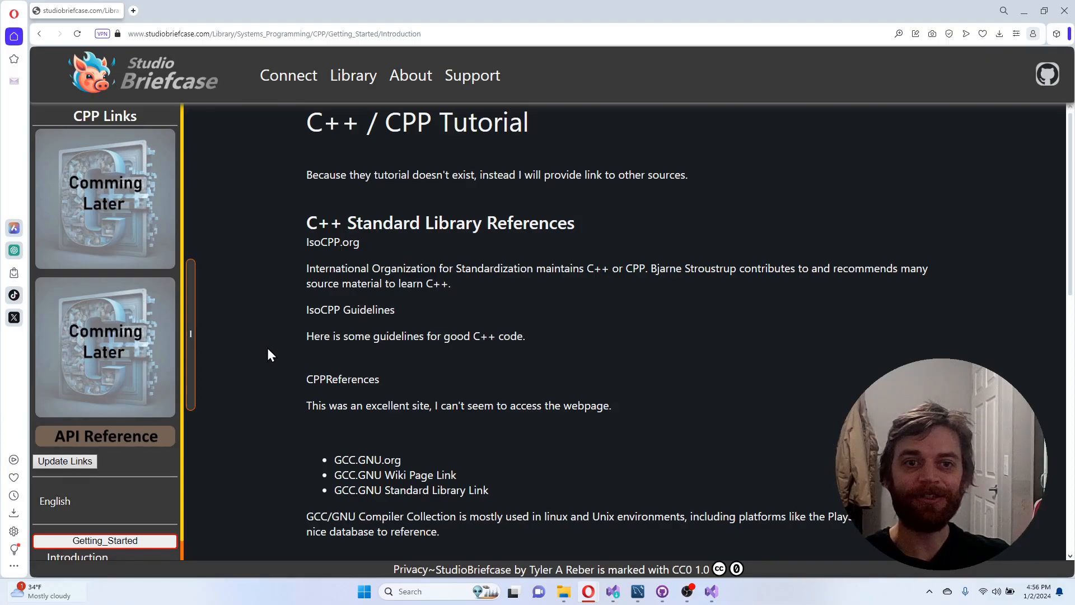
pyautogui.moveTo(279, 347)
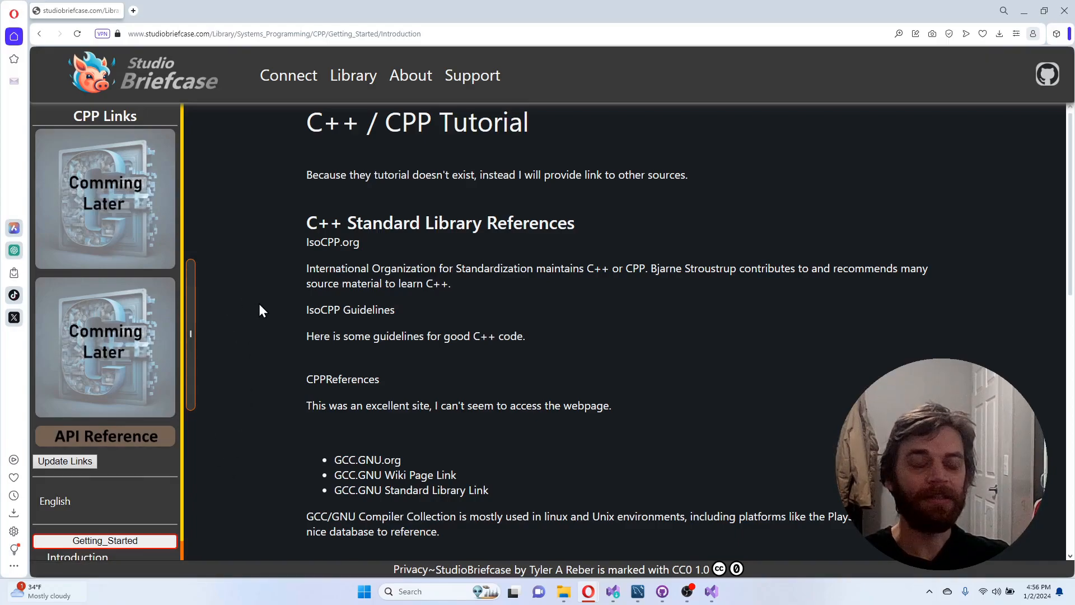
pyautogui.moveTo(385, 339)
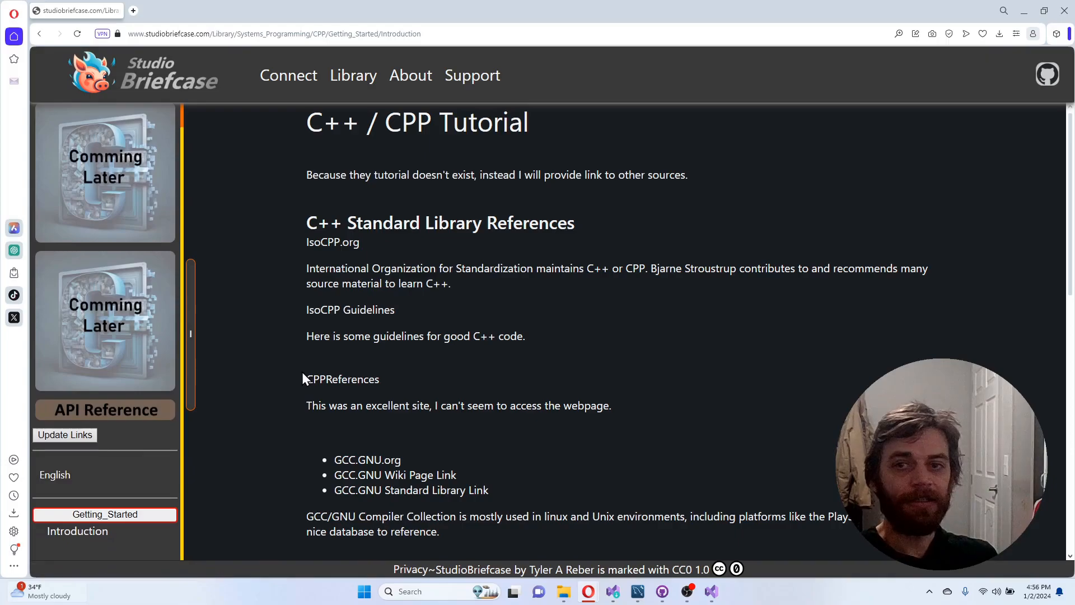
pyautogui.moveTo(279, 362)
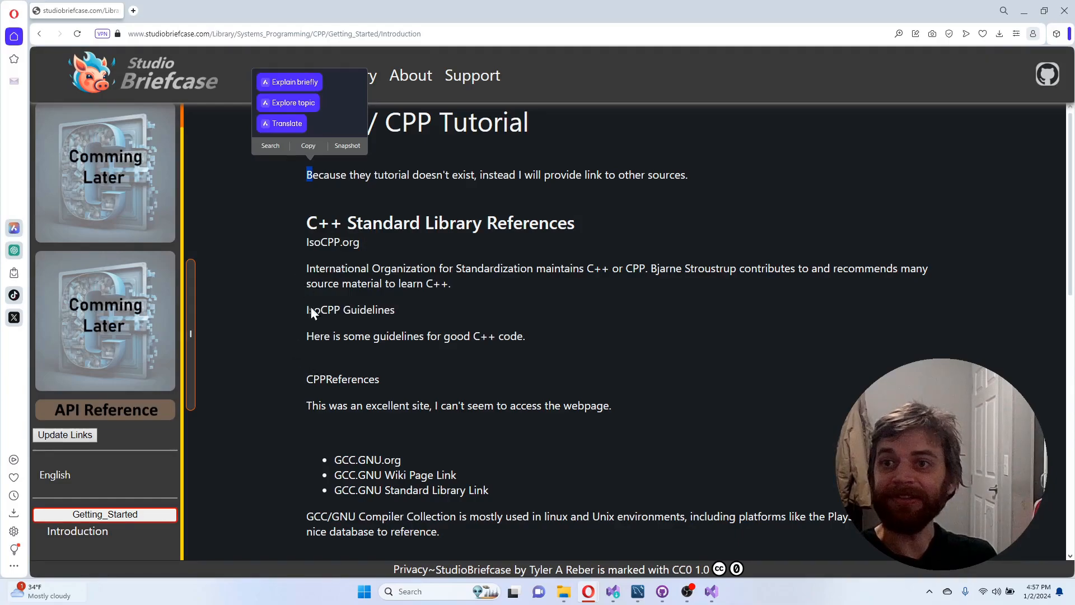
pyautogui.moveTo(329, 328)
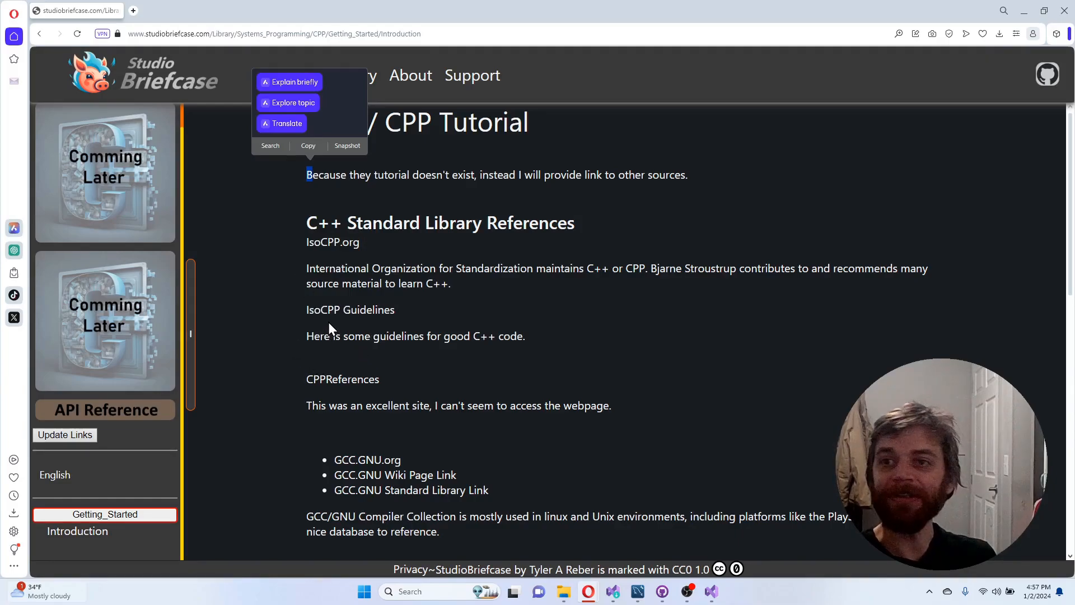
pyautogui.moveTo(284, 325)
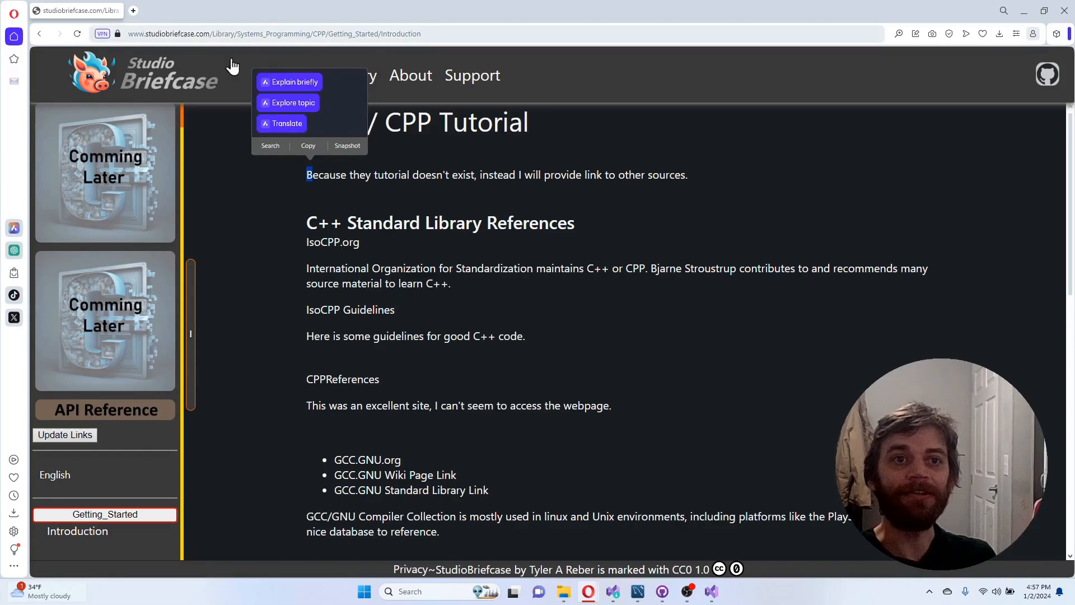
pyautogui.moveTo(374, 328)
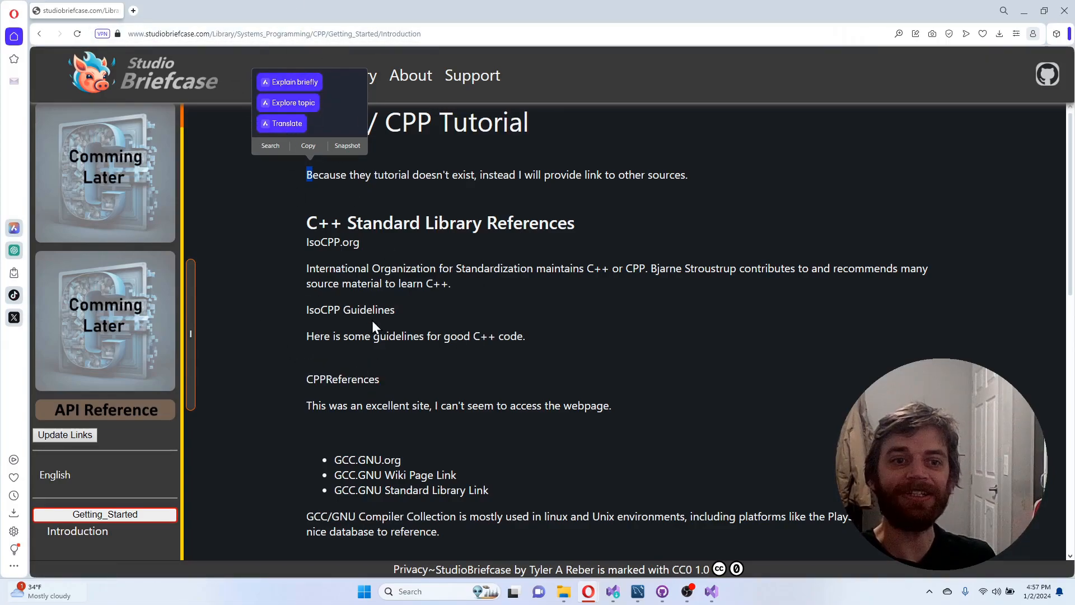